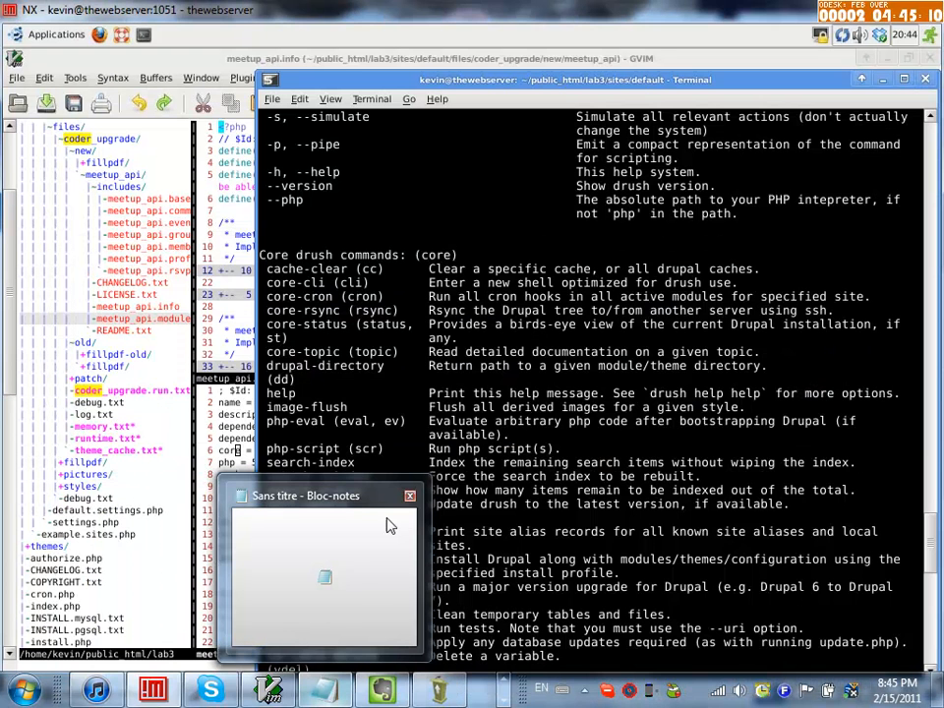
Switch from the terminal to the browser window showing the Coder project page
click(409, 496)
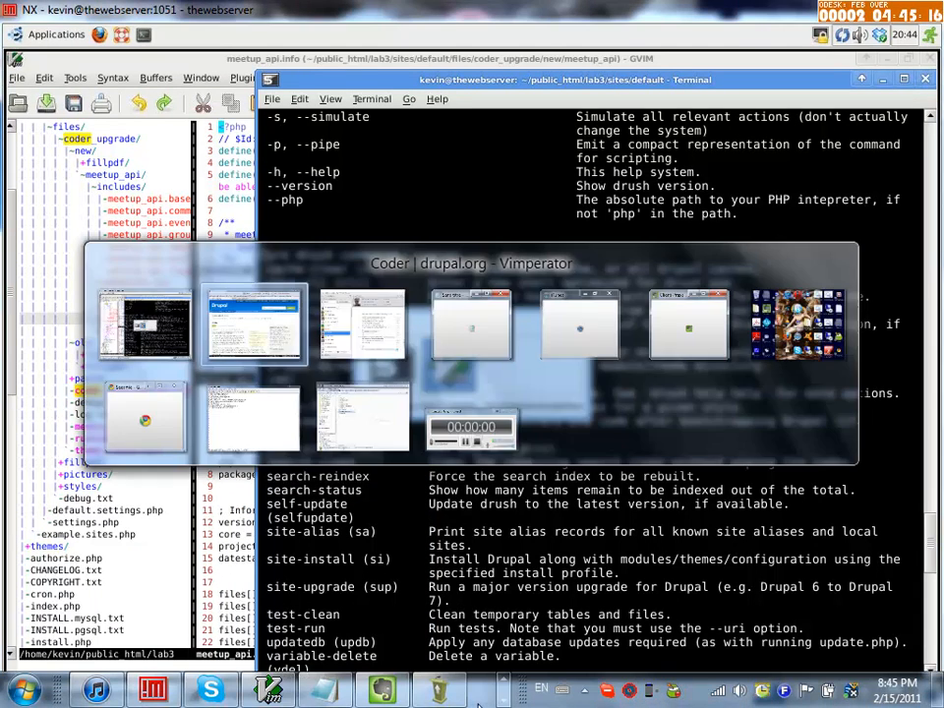
click(256, 324)
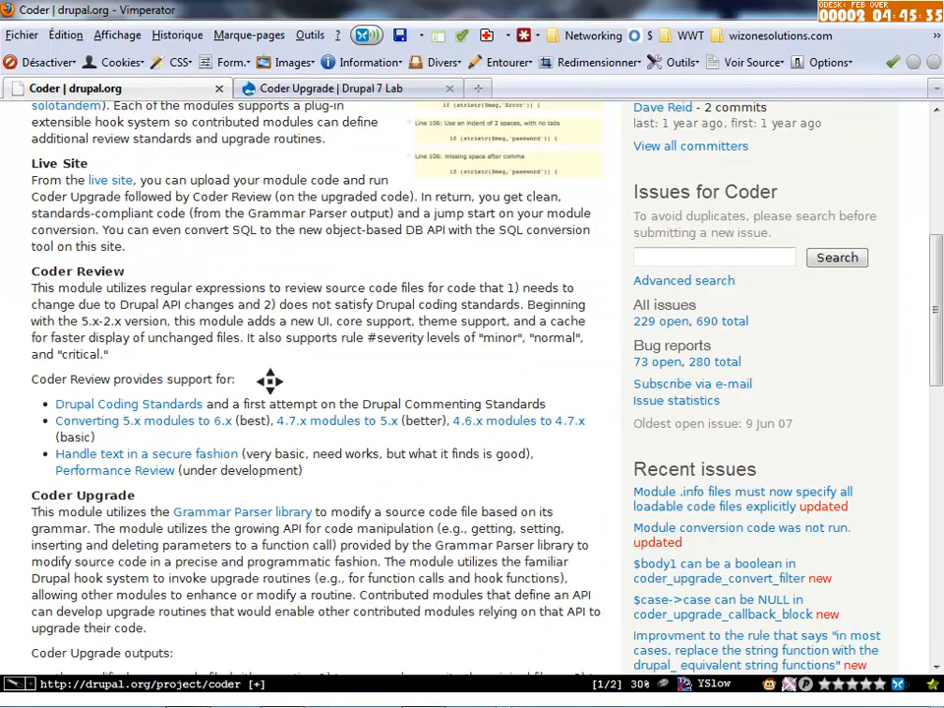
Read through the Coder Review and Coder Upgrade descriptions on the drupal.org project page
scroll(down, 3)
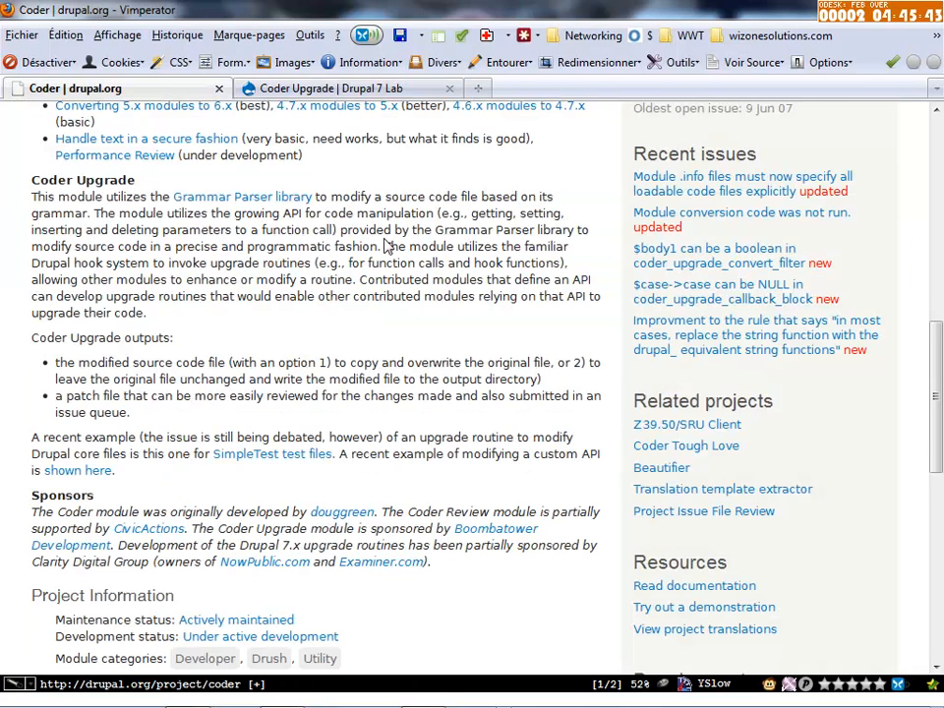
scroll(up, 3)
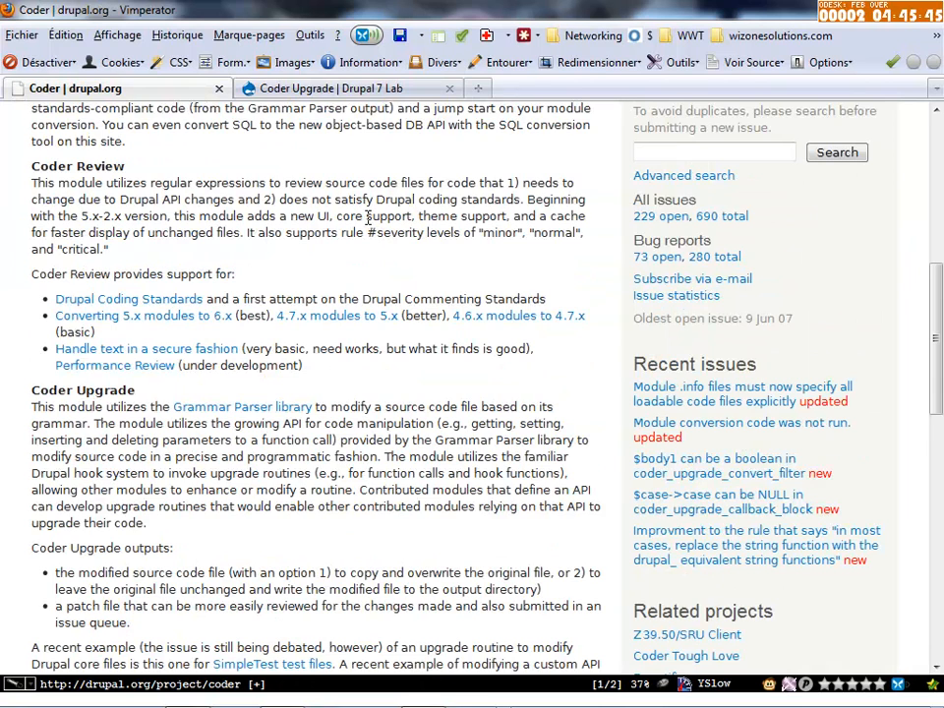
scroll(up, 3)
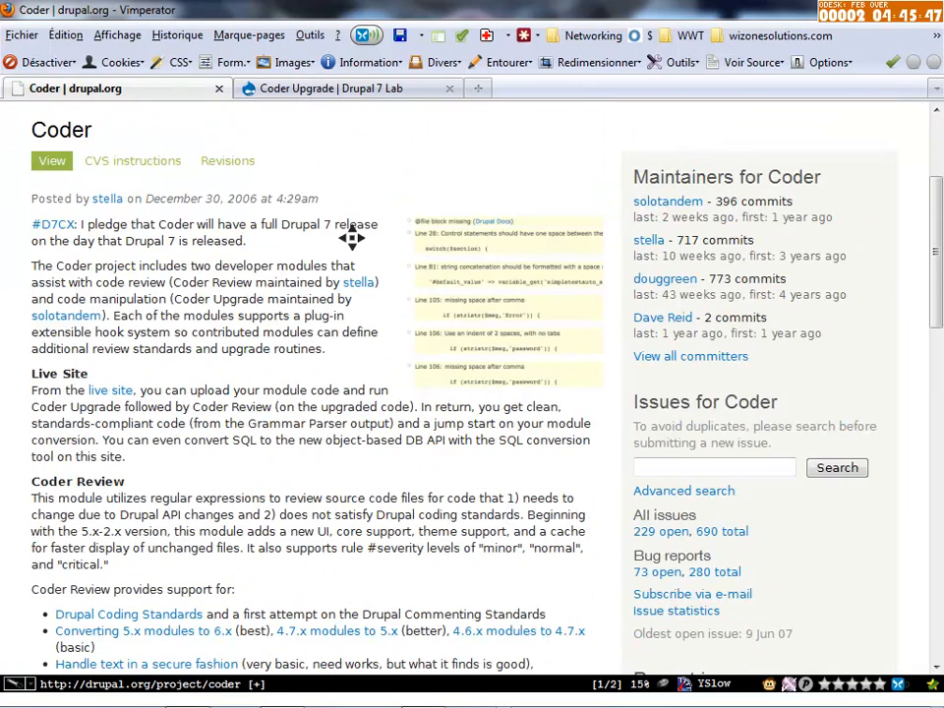
scroll(down, 3)
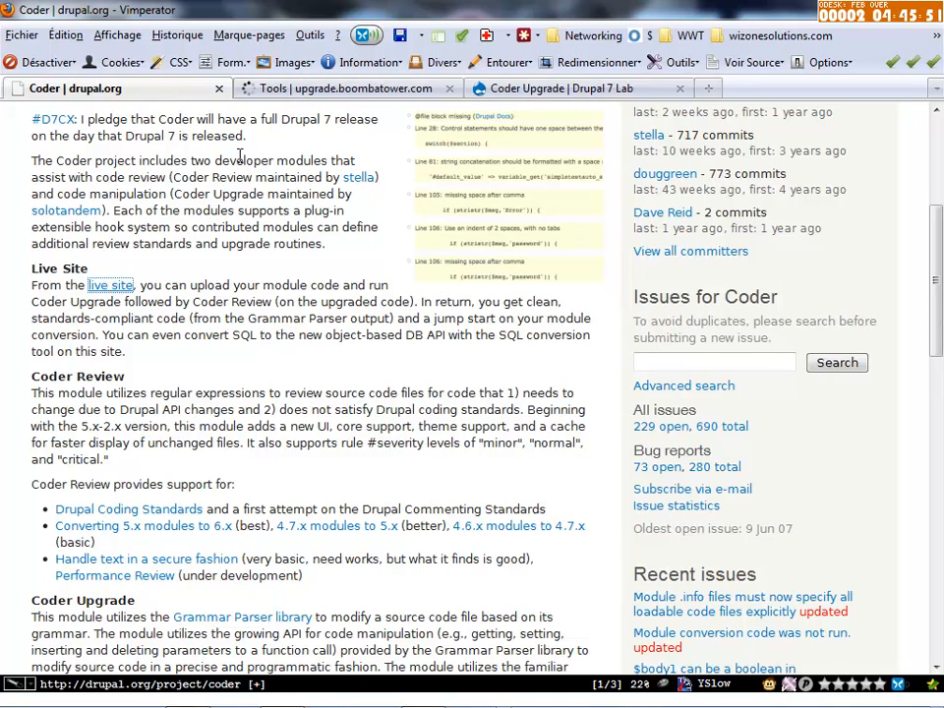
Load the upgrade.boombatower.com Tools page via the 'live site' link on the Coder page
click(344, 86)
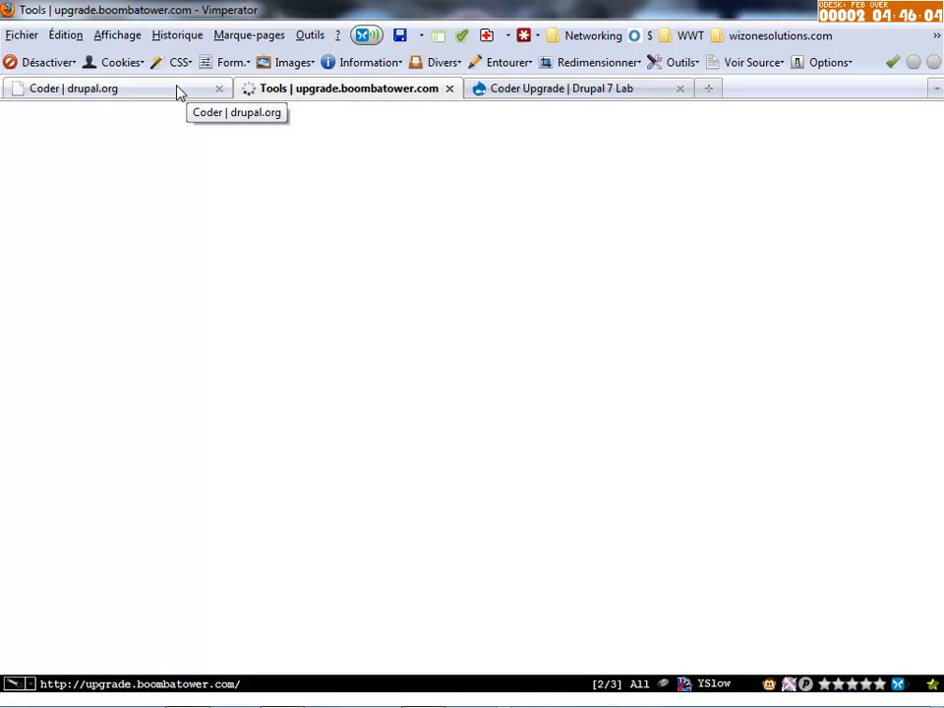
click(75, 88)
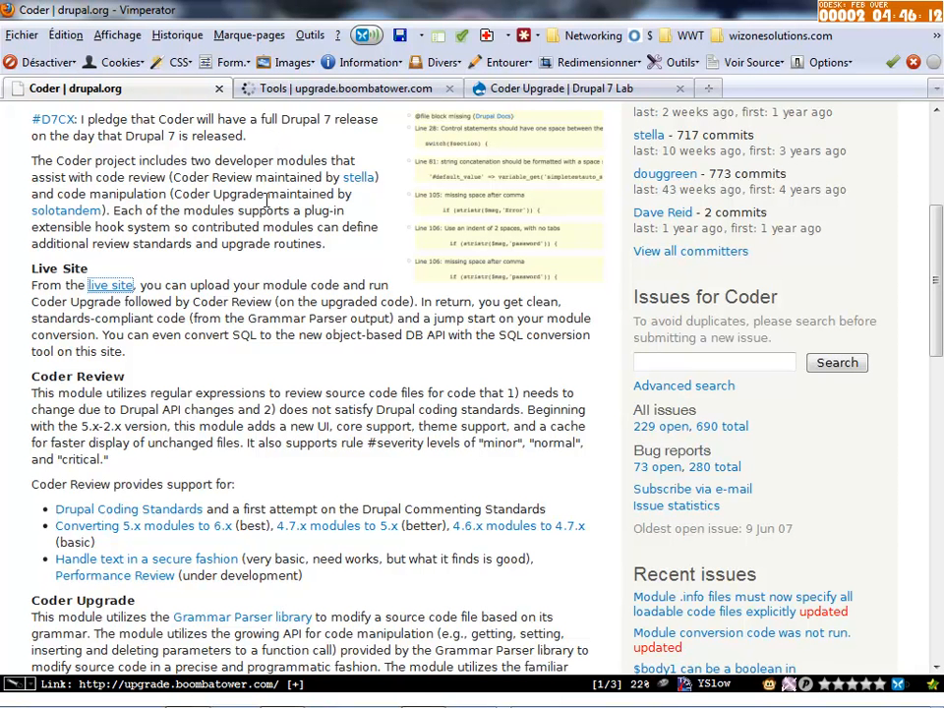
click(338, 89)
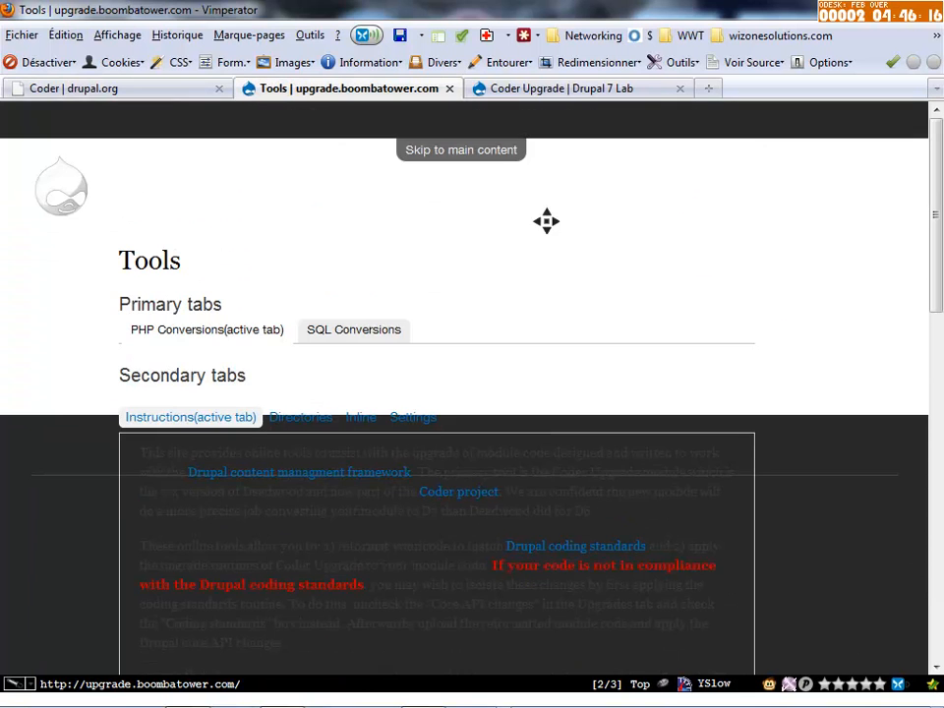
Reload the Coder Upgrade run page through Configuration > Development, listing fillpdf, fillpdf-old and meetup_api
click(578, 89)
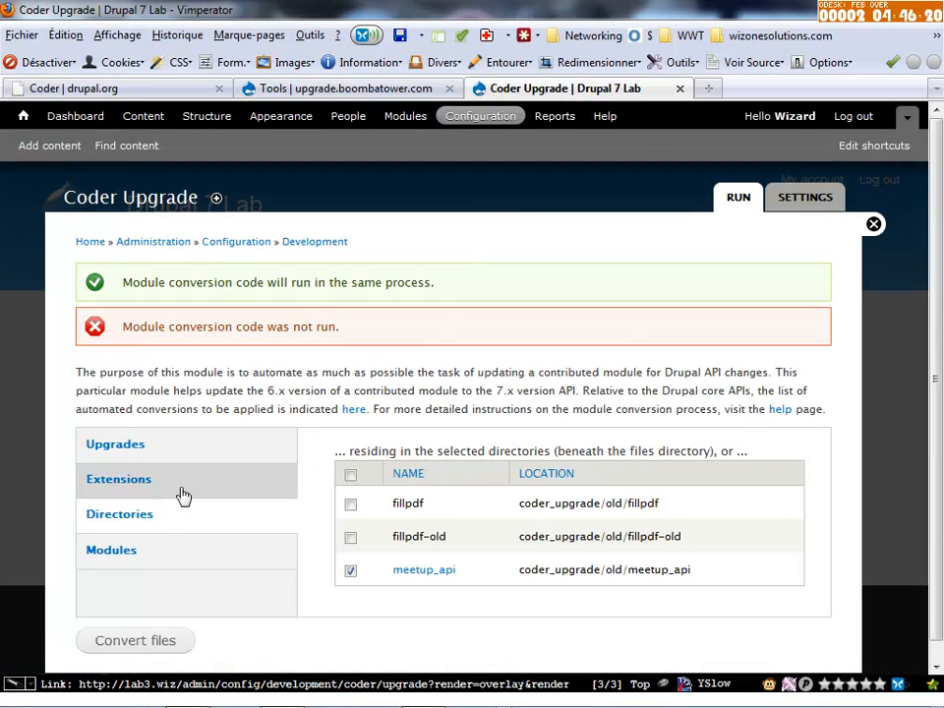
mouse_move(468, 106)
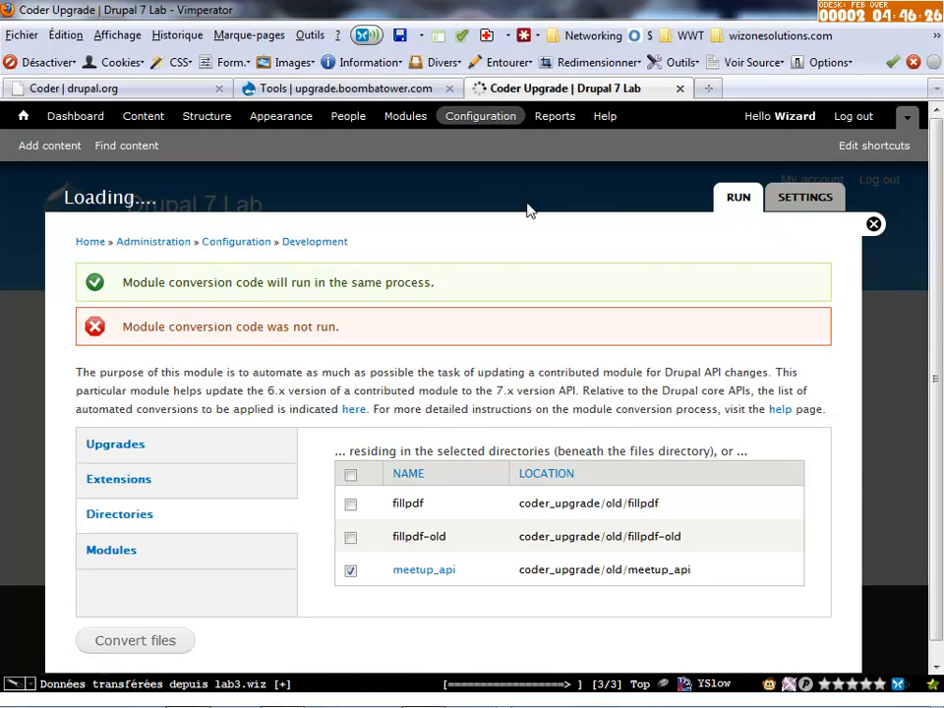
click(872, 224)
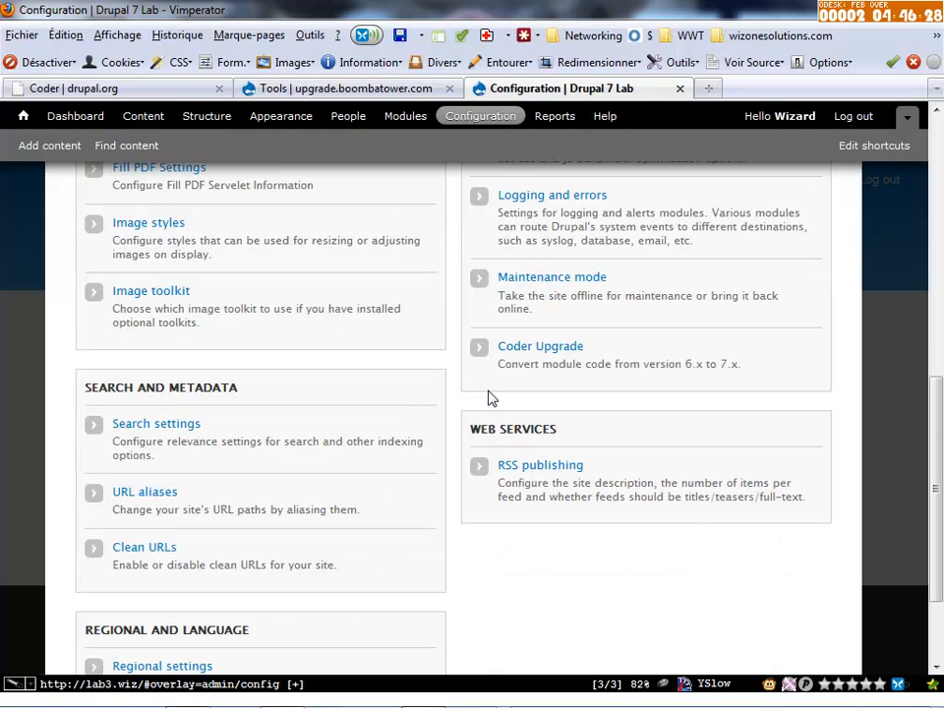
click(538, 346)
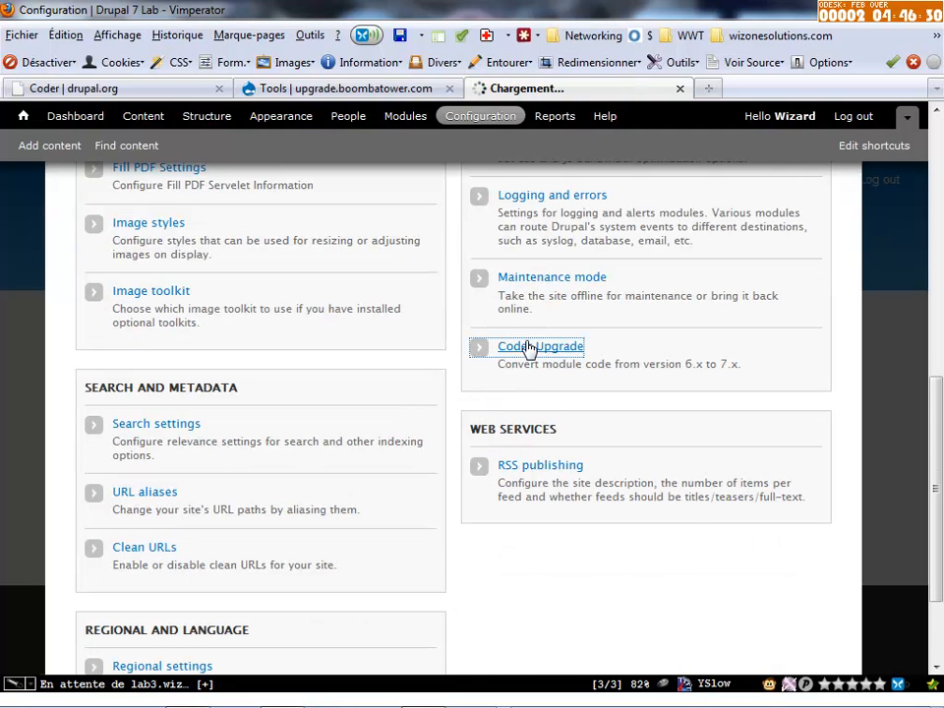
scroll(up, 3)
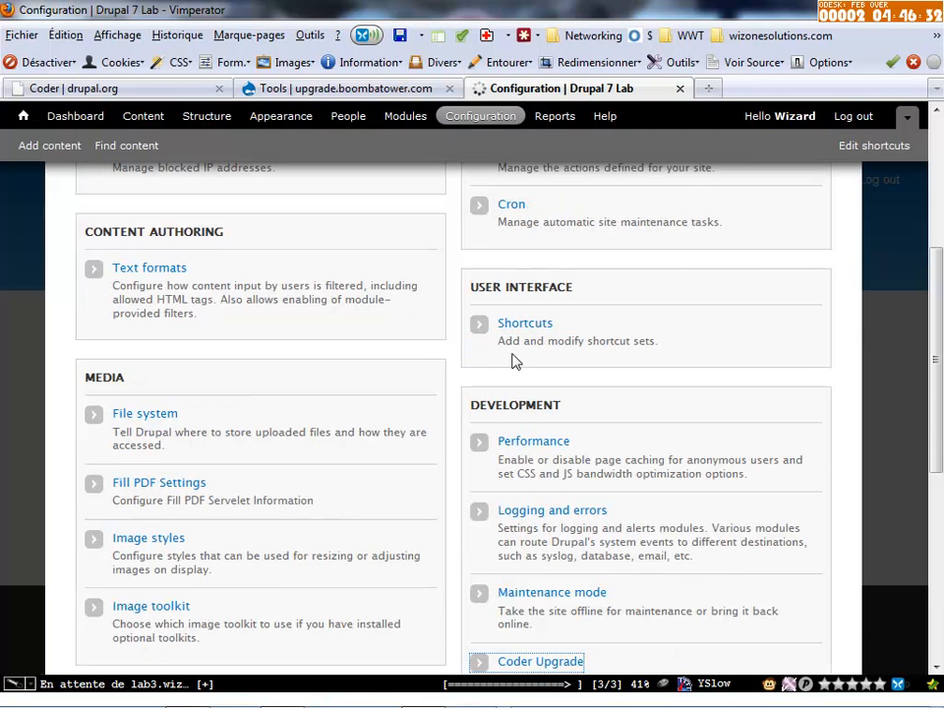
click(539, 661)
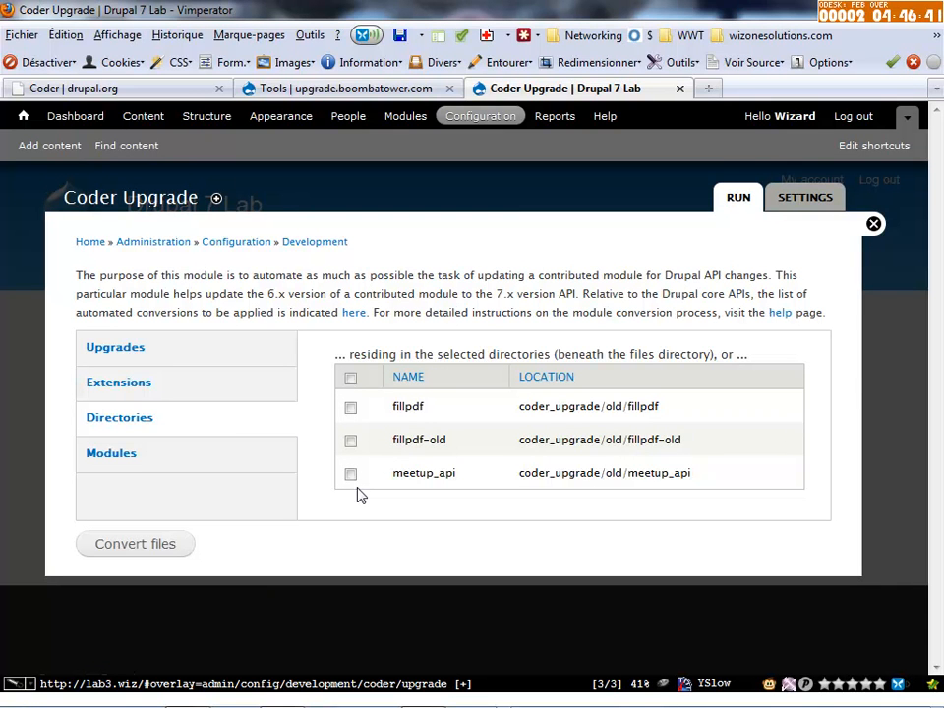
mouse_move(279, 384)
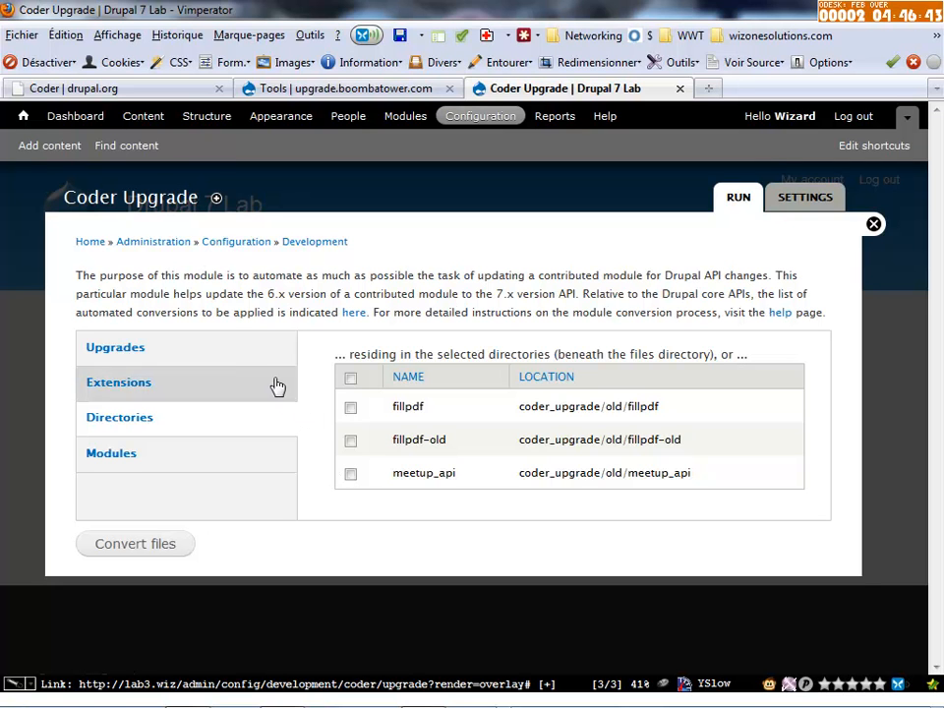
click(114, 346)
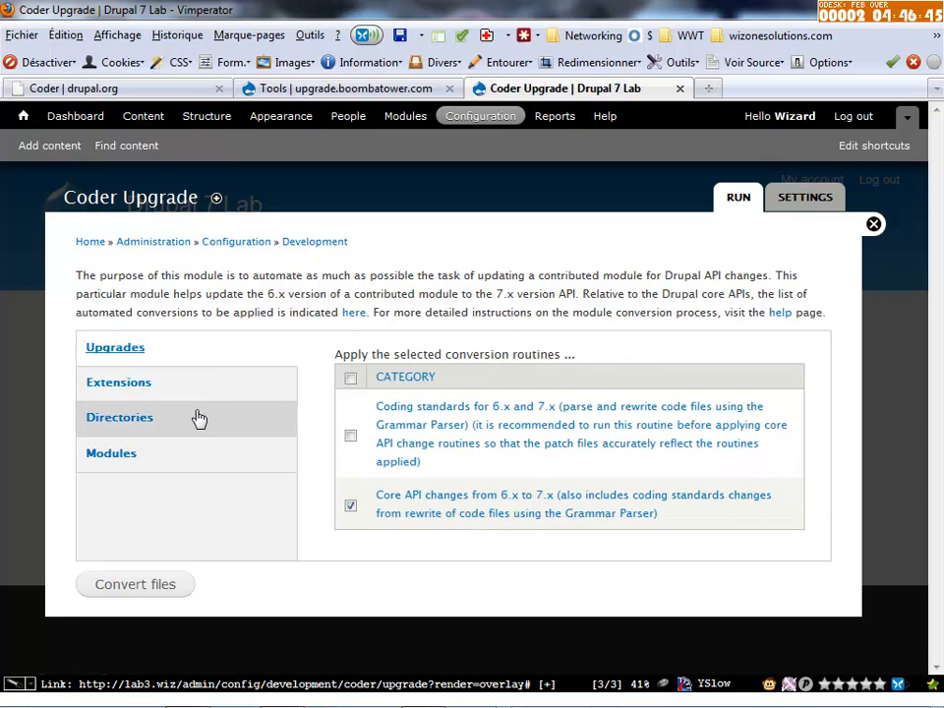
mouse_move(216, 391)
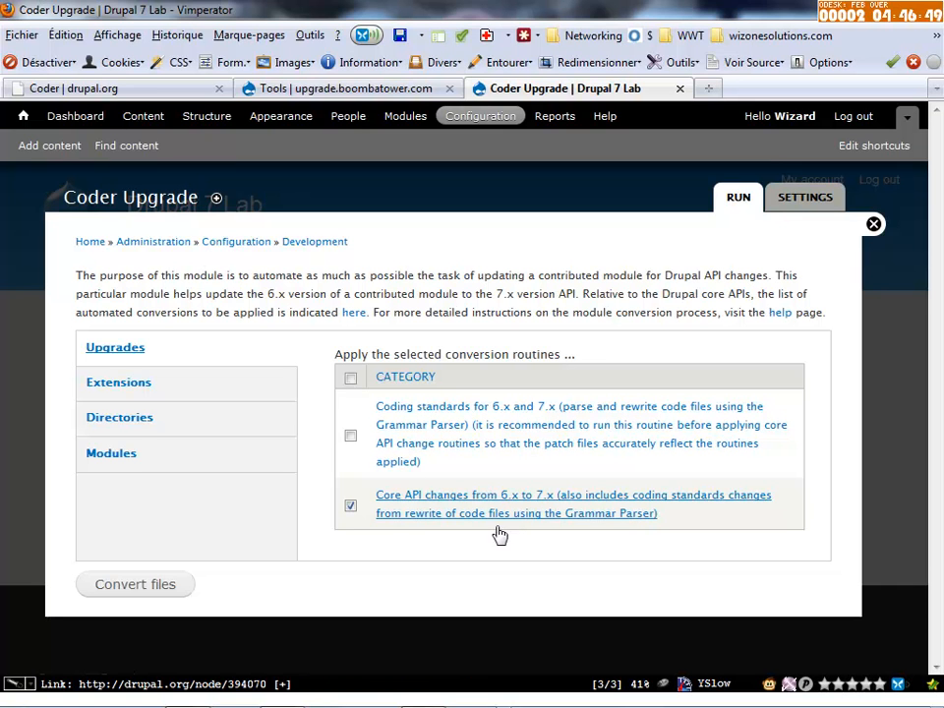
mouse_move(464, 525)
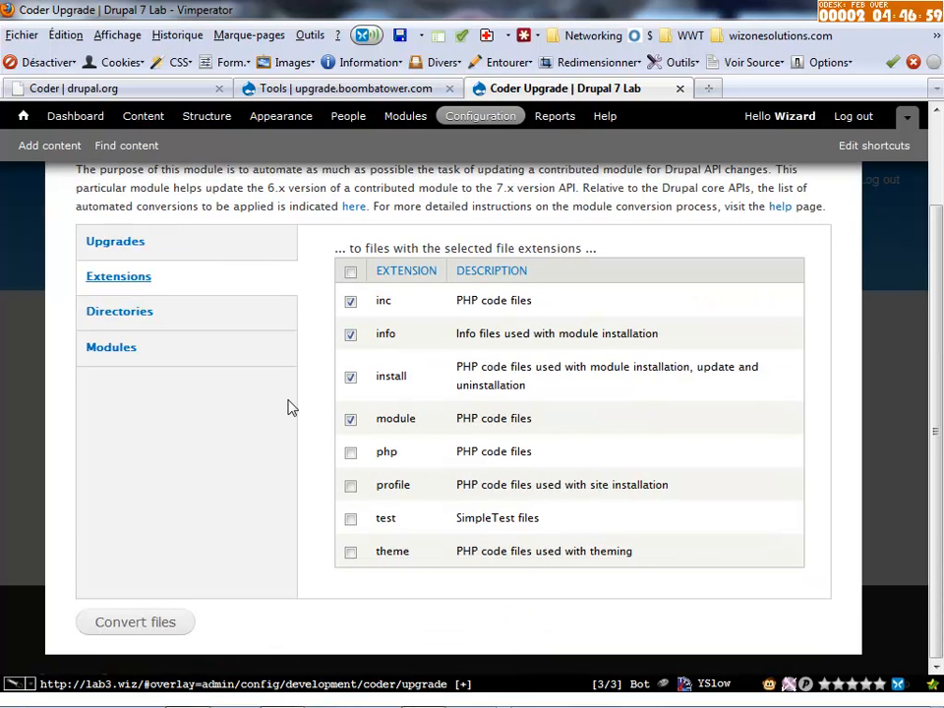
mouse_move(236, 346)
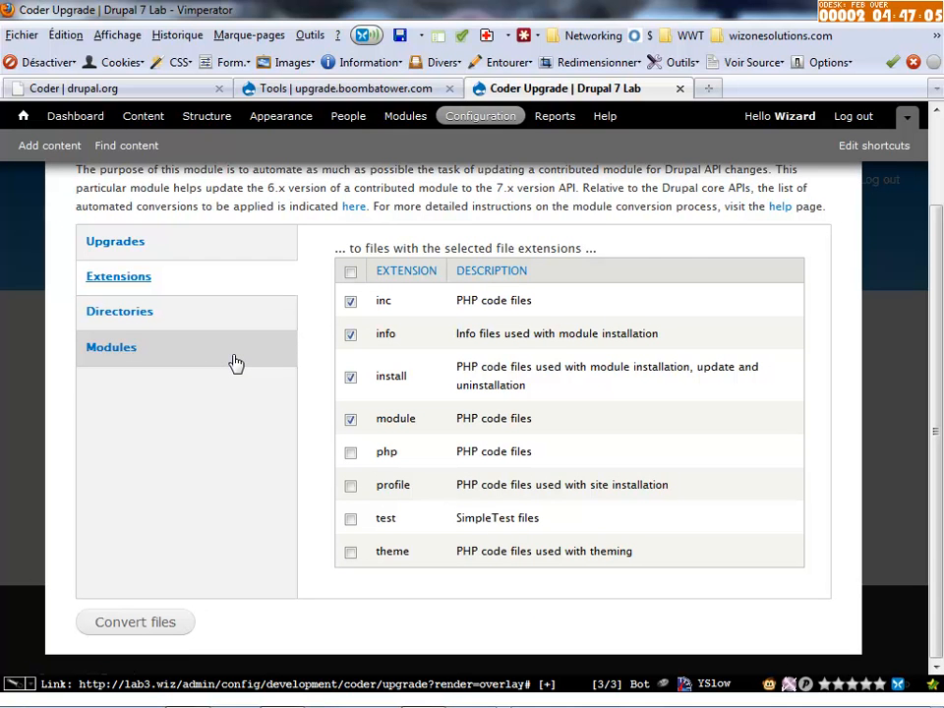
mouse_move(220, 275)
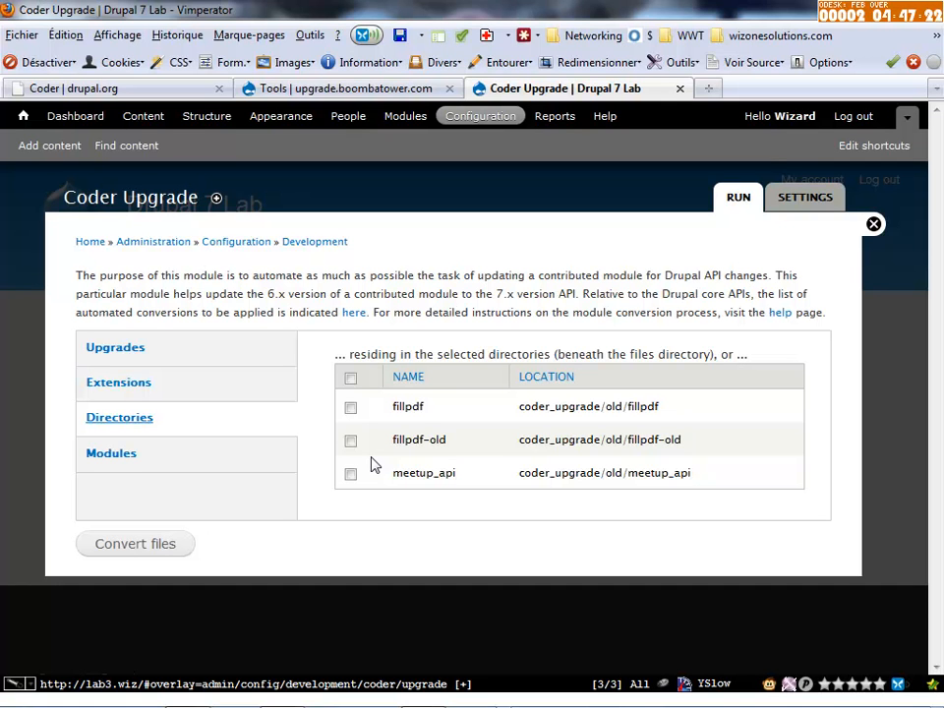
mouse_move(326, 497)
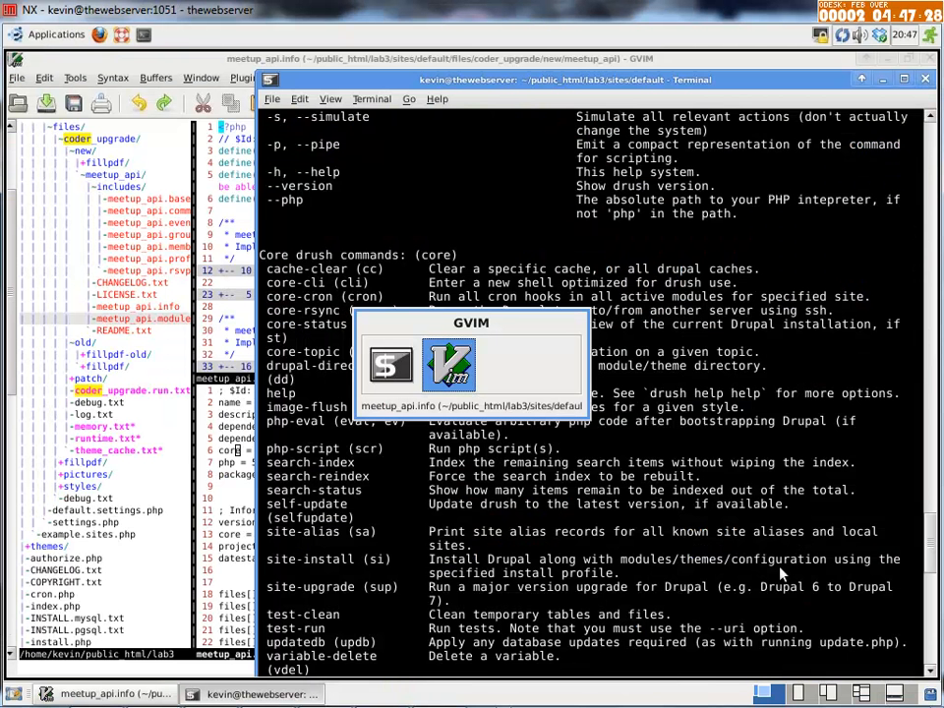
mouse_move(566, 74)
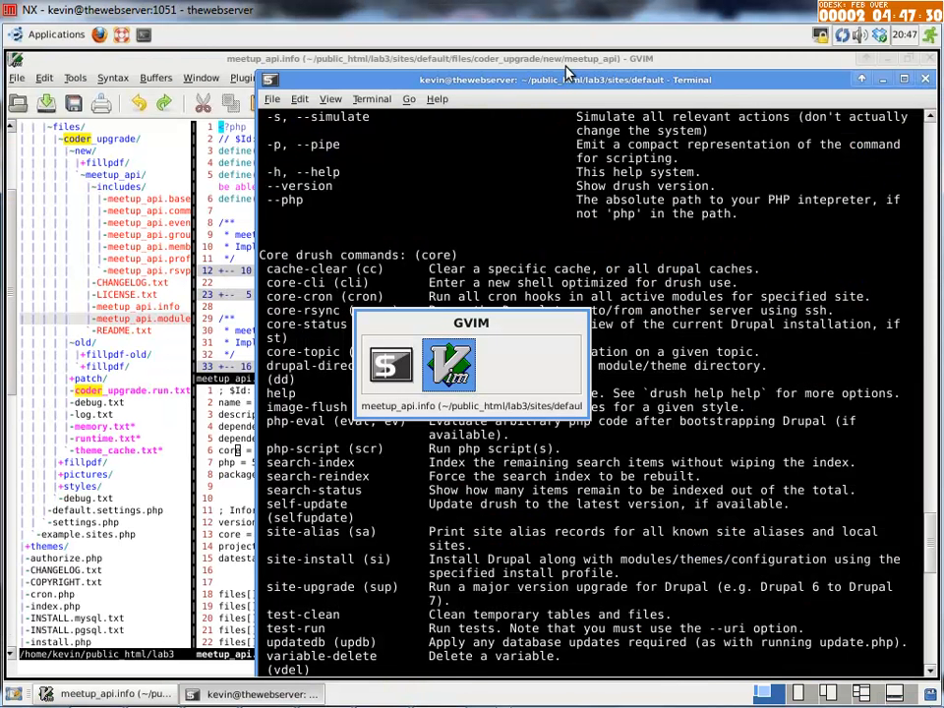
mouse_move(594, 252)
text(ls)
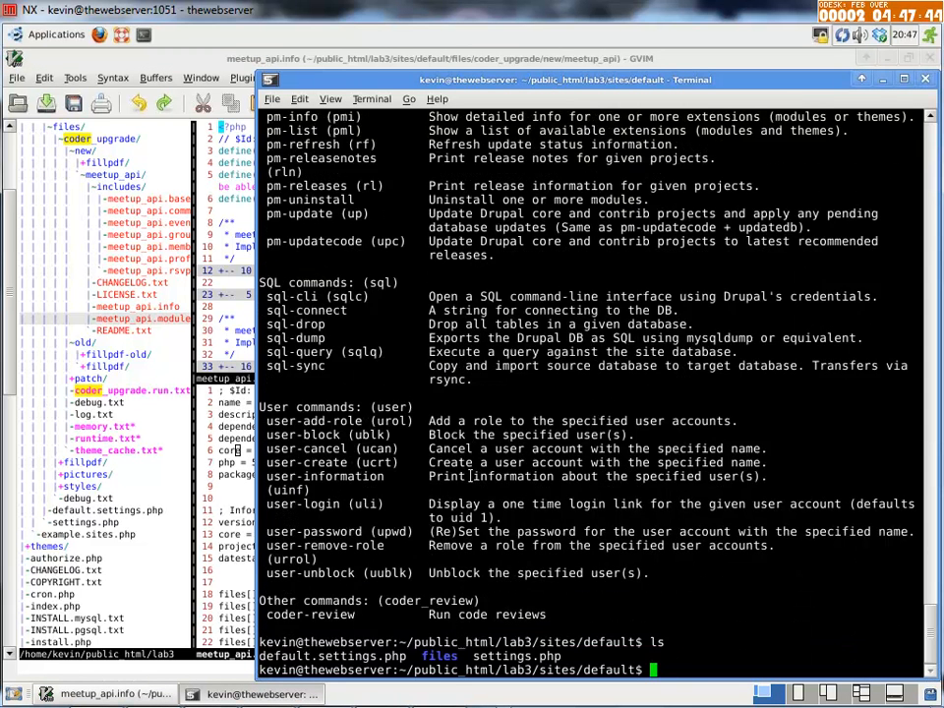
Change the shell into the files/coder_upgrade/old directory under sites/default
text(c)
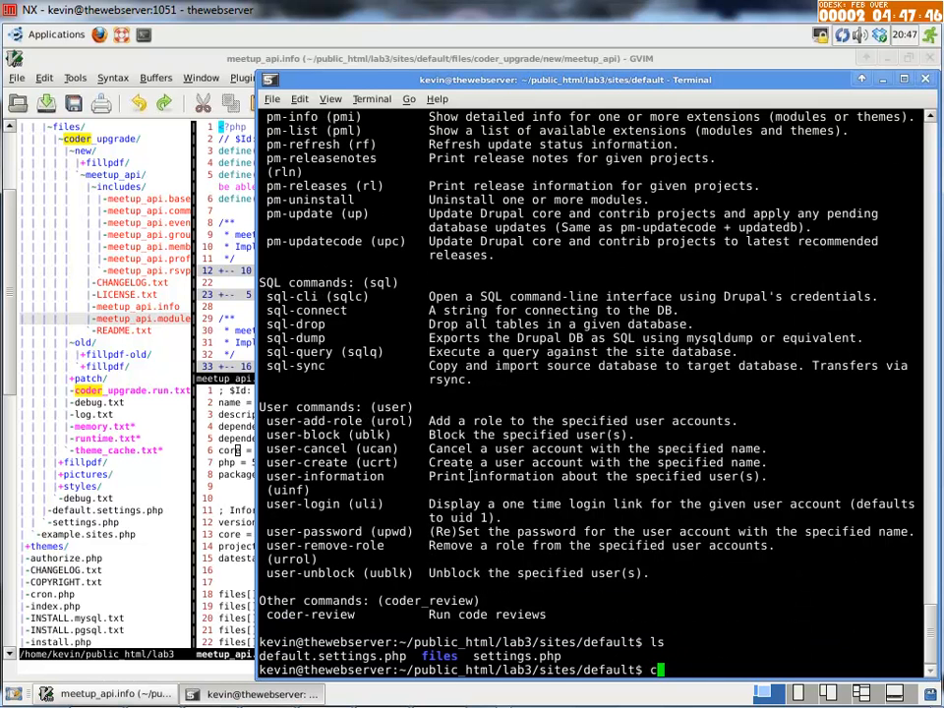
text(d files/coder_upgrade/old/)
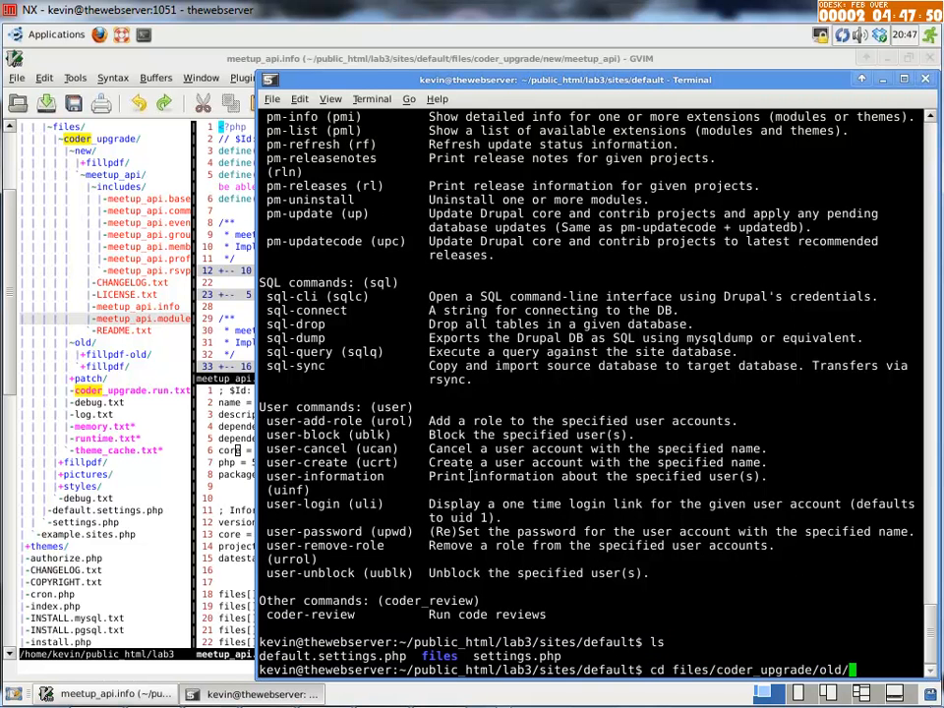
key(Return)
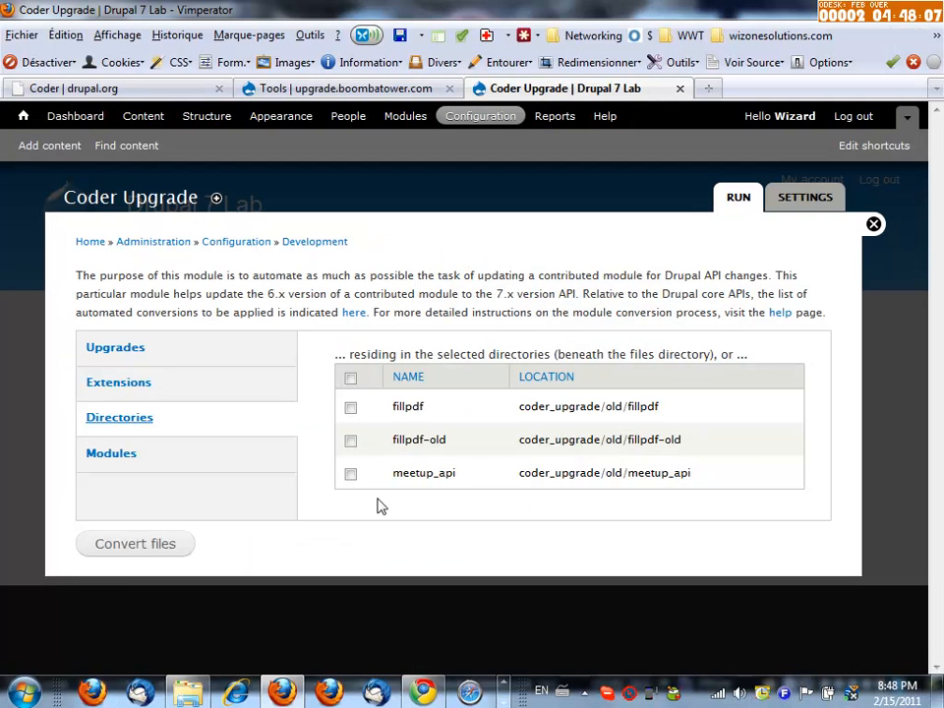
Mark the meetup_api directory for conversion in the Directories list
click(350, 472)
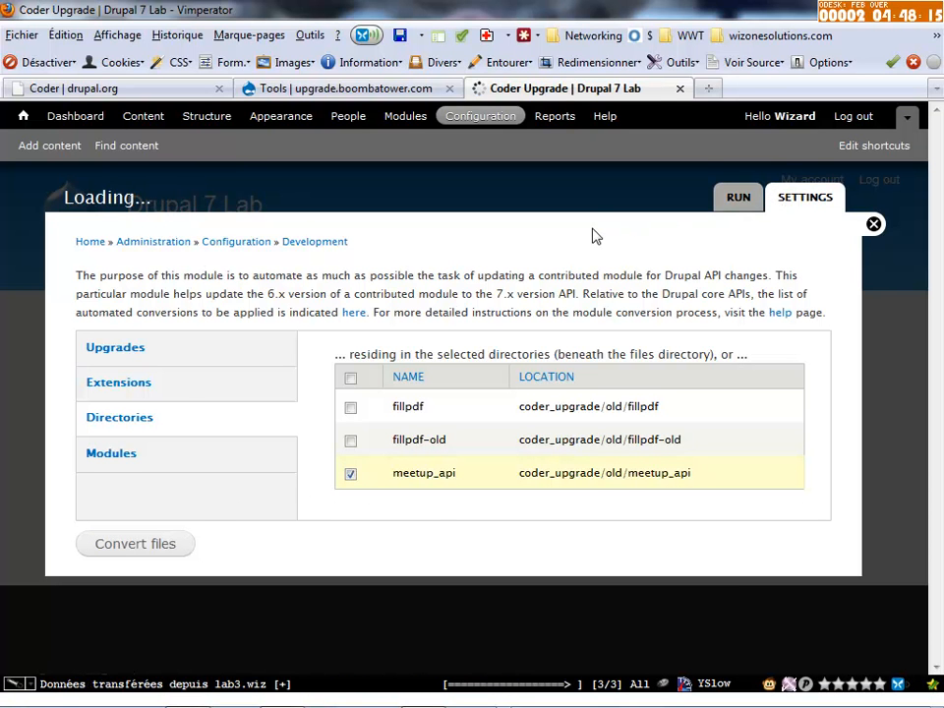
click(804, 197)
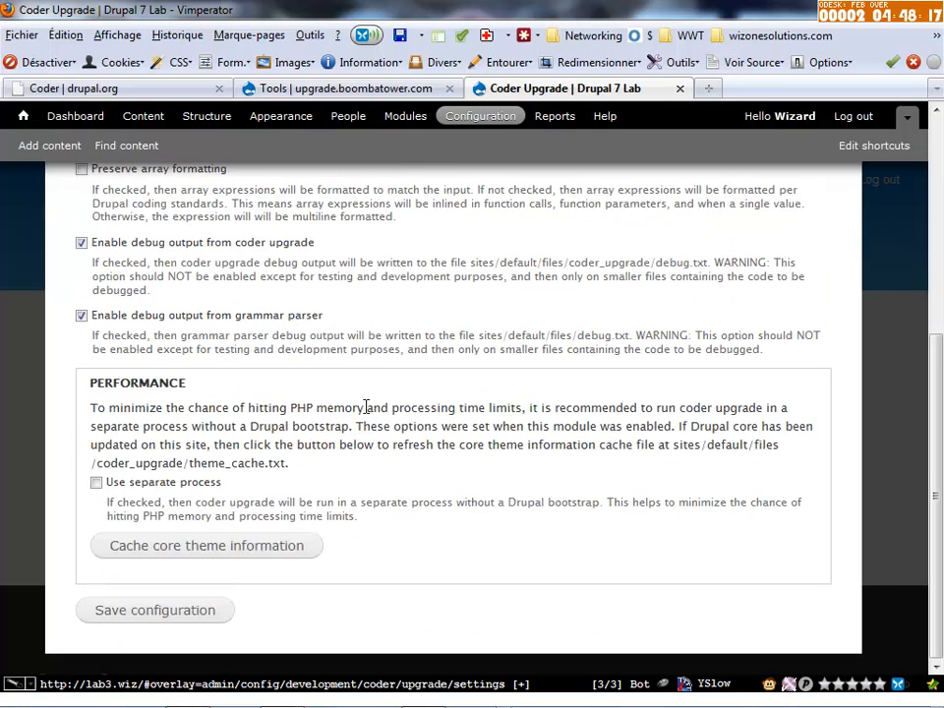
click(97, 482)
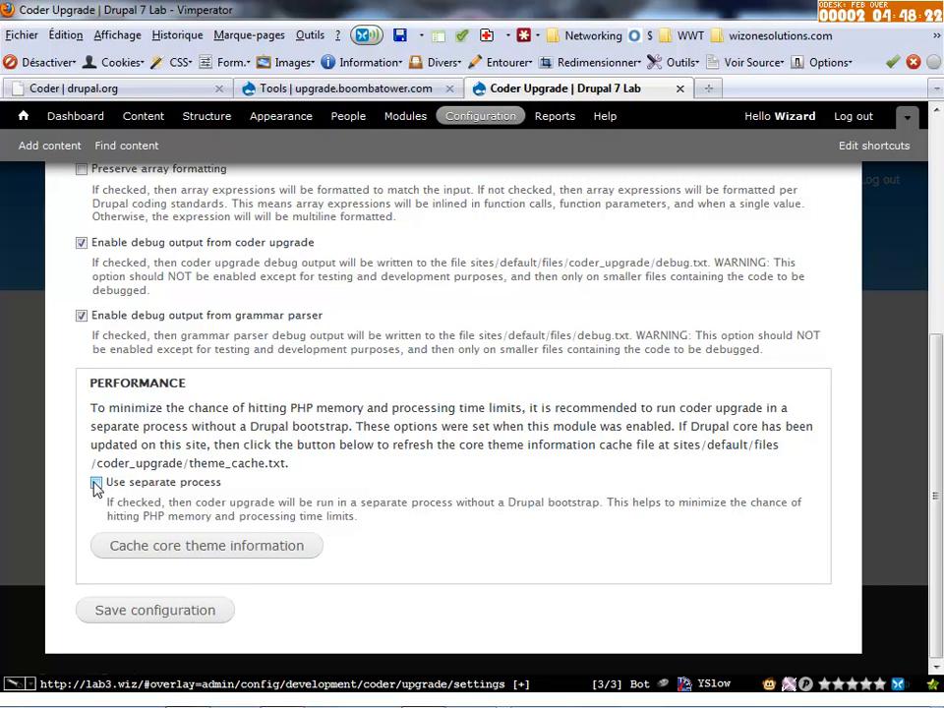
click(97, 482)
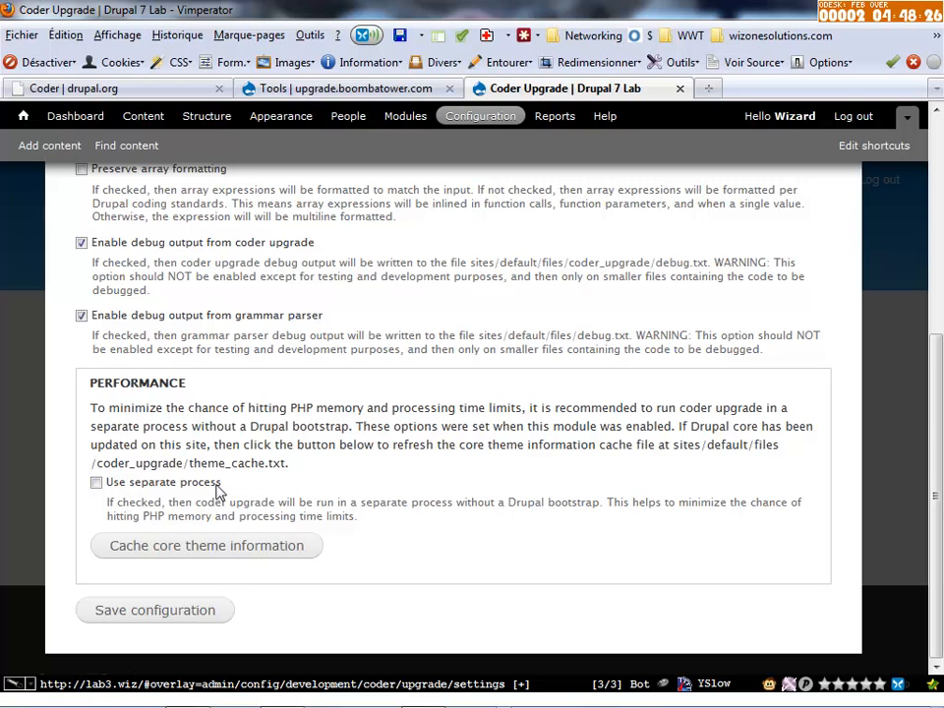
mouse_move(271, 491)
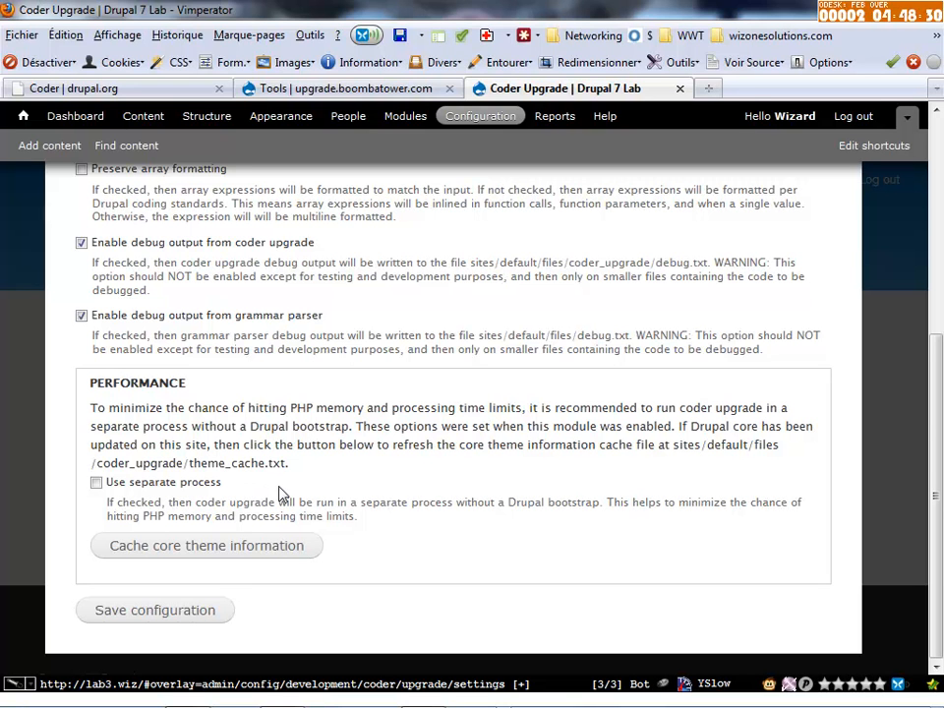
mouse_move(216, 495)
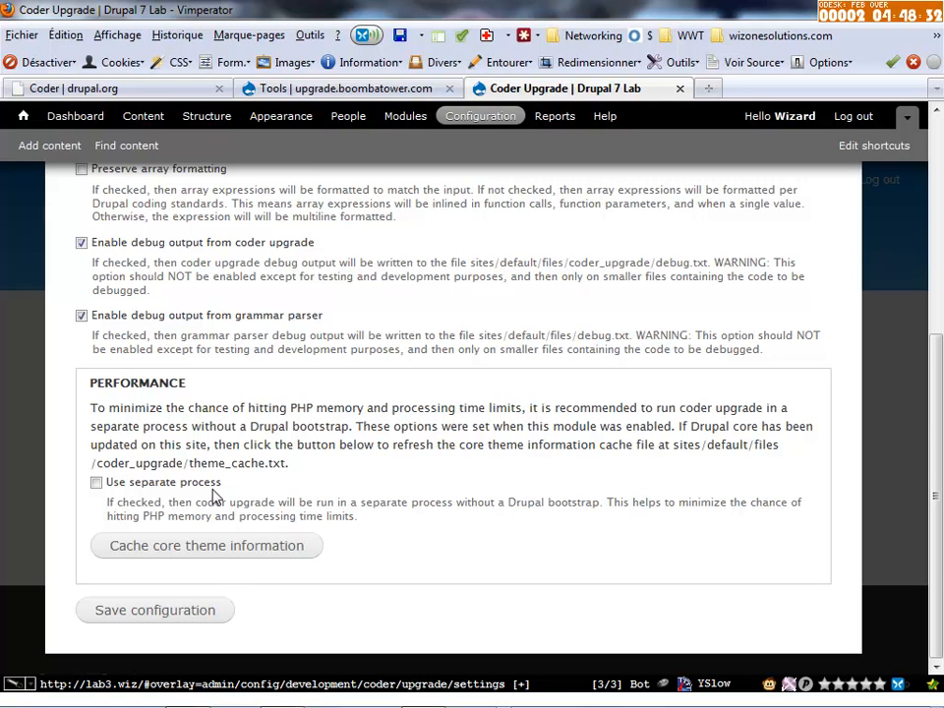
mouse_move(232, 499)
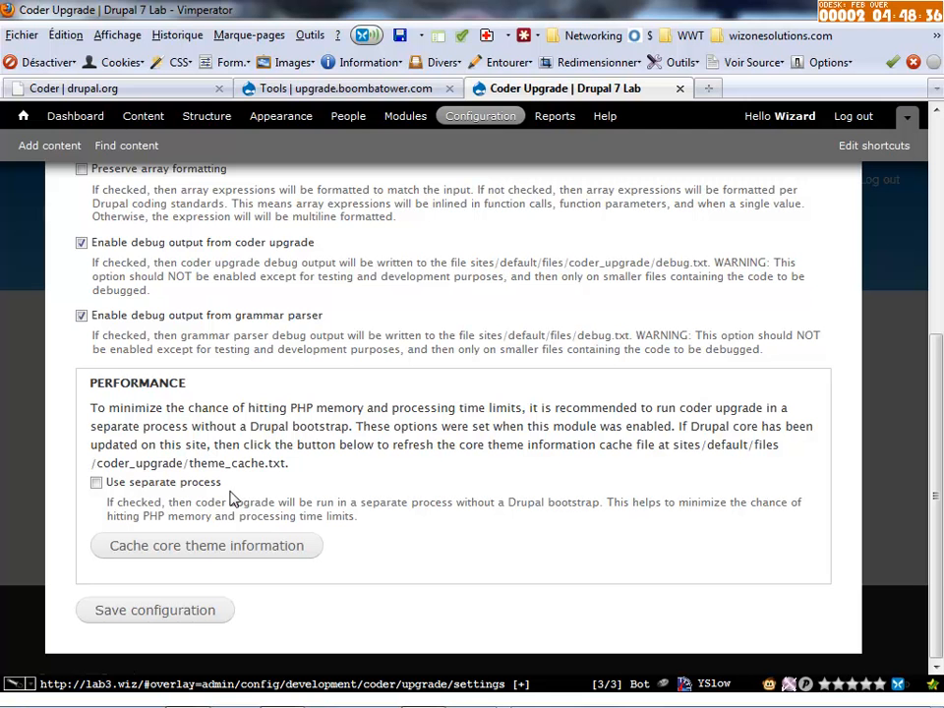
scroll(up, 3)
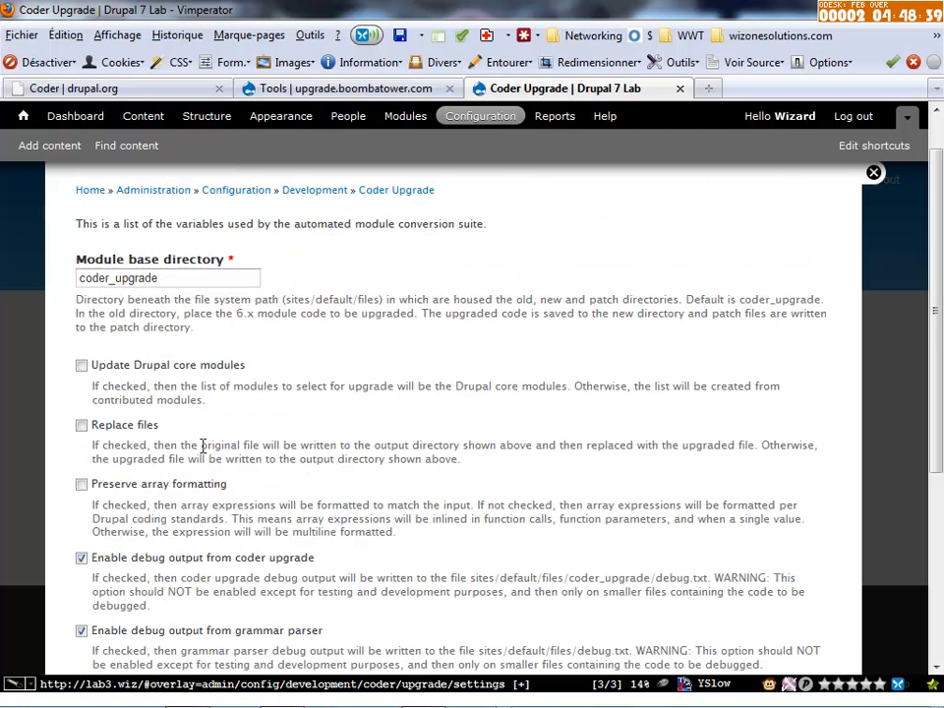
scroll(up, 3)
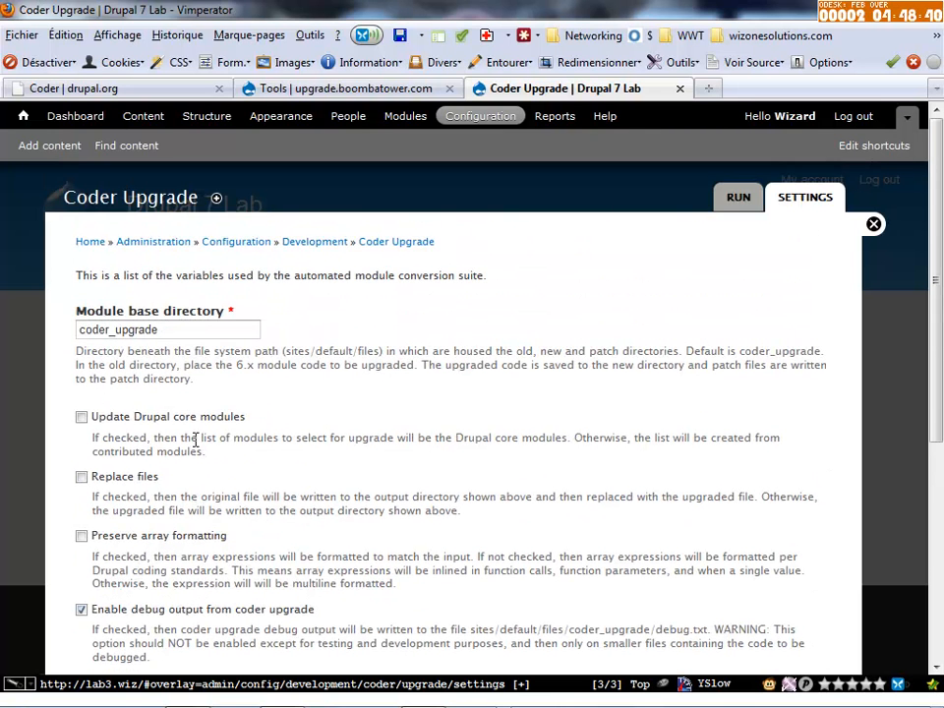
scroll(down, 3)
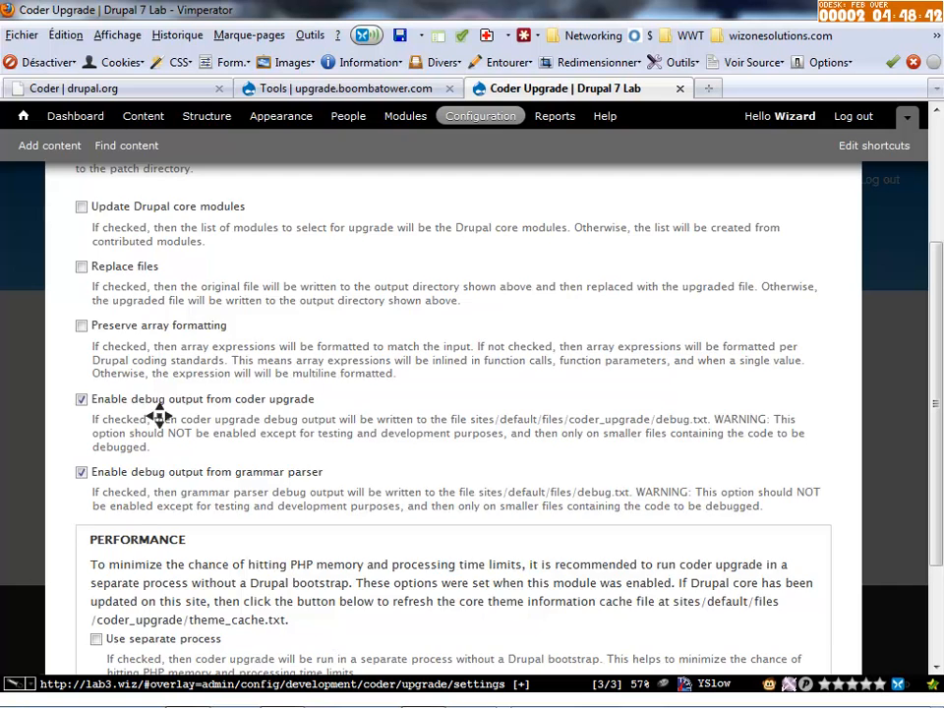
scroll(up, 3)
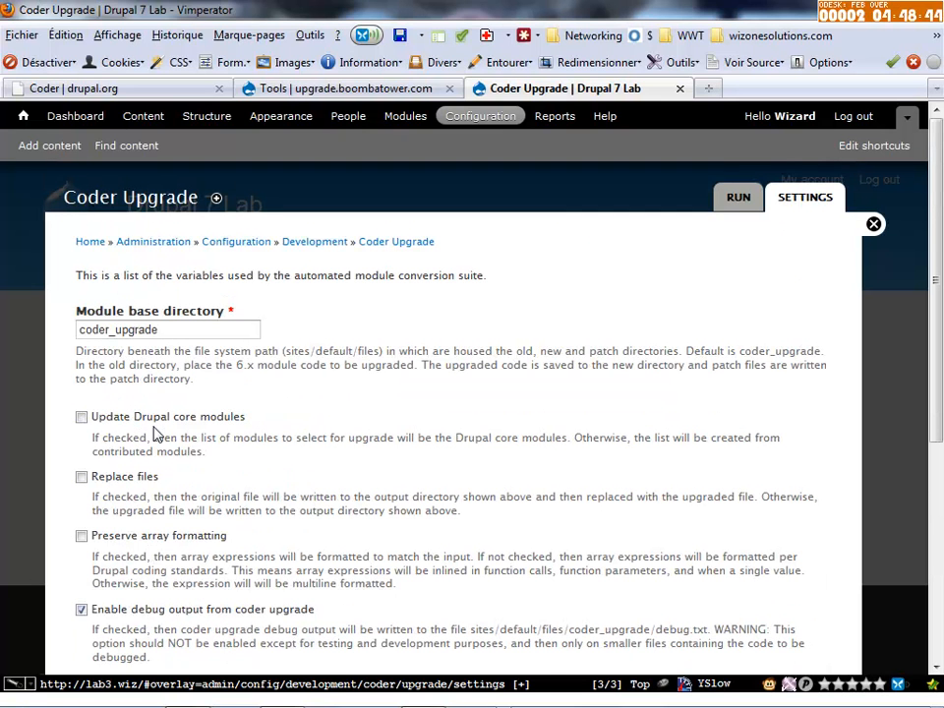
mouse_move(737, 196)
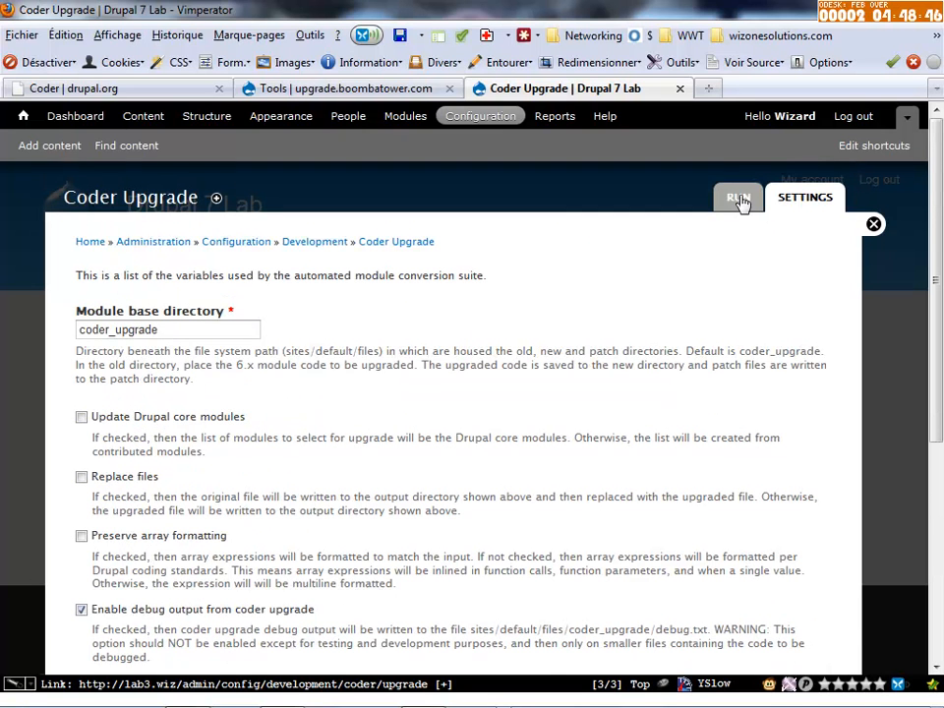
On the Run page select meetup_api and start Convert files
click(738, 196)
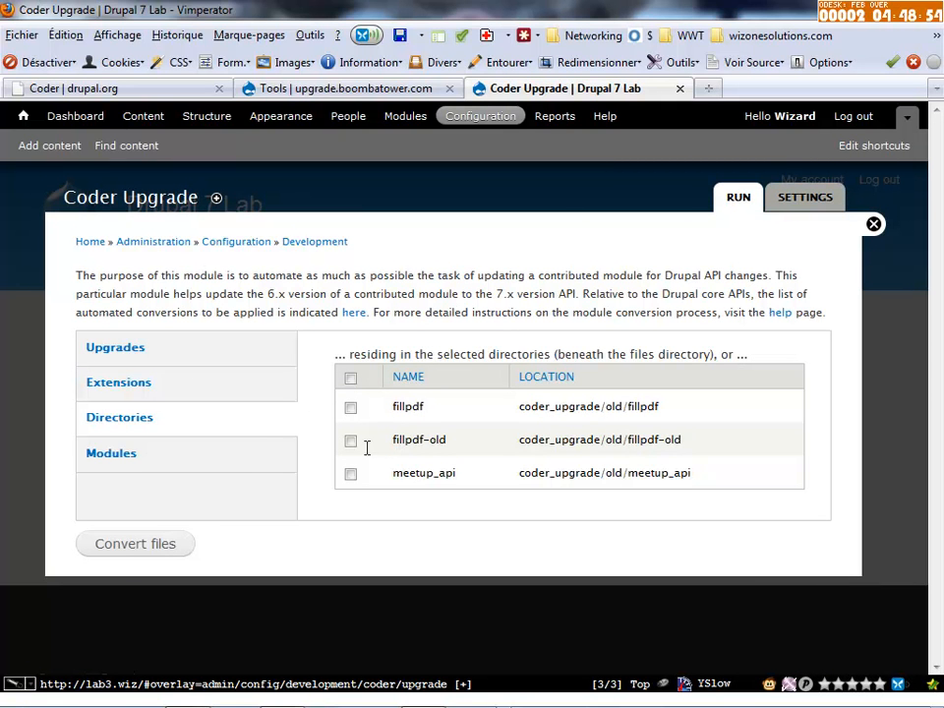
click(350, 472)
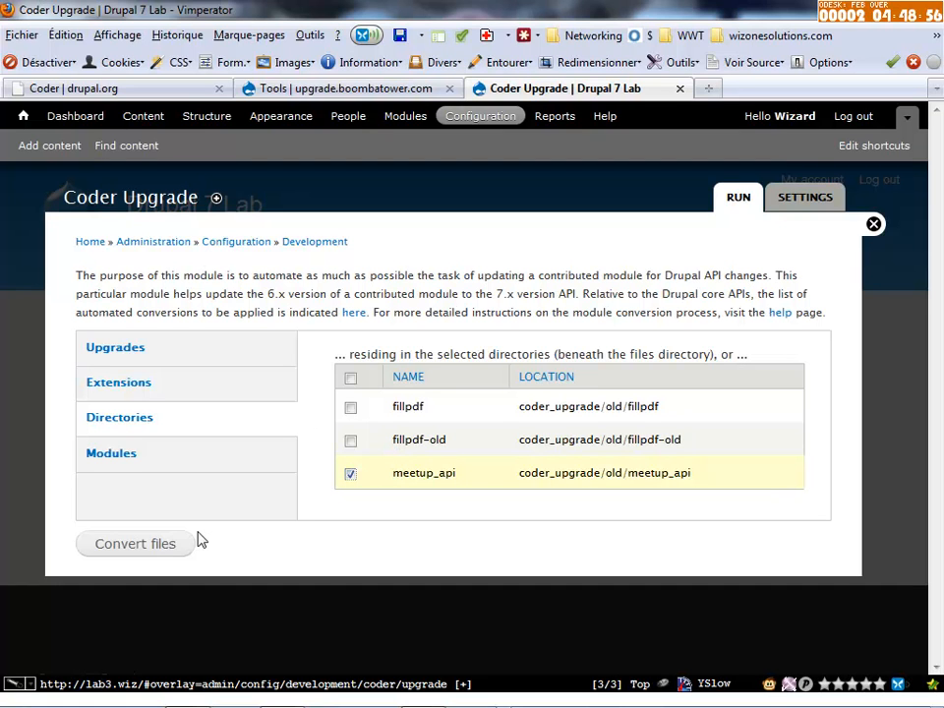
click(134, 543)
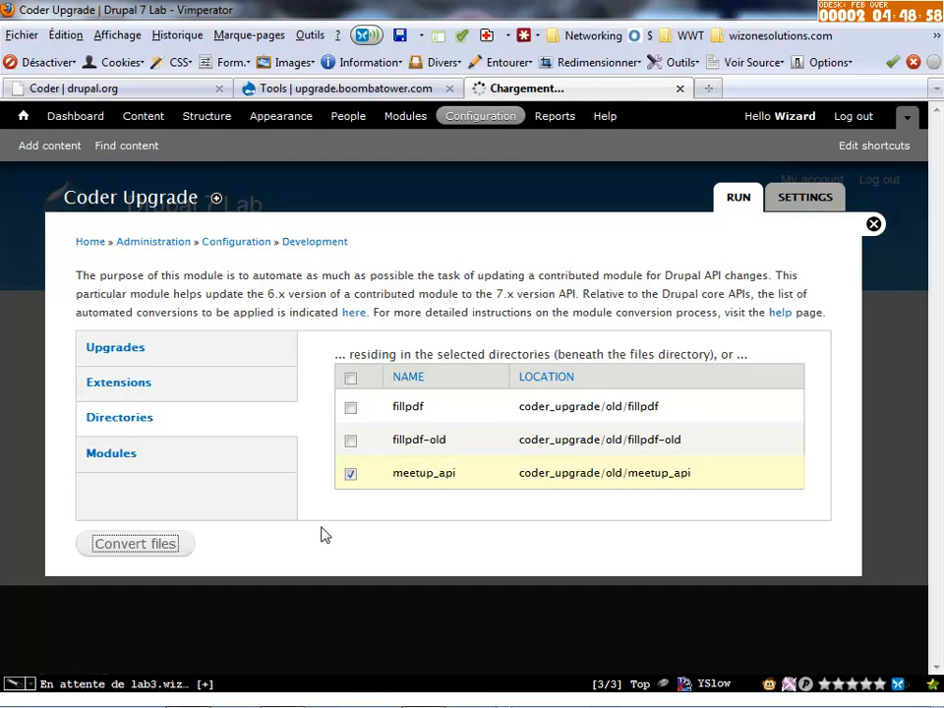
click(134, 543)
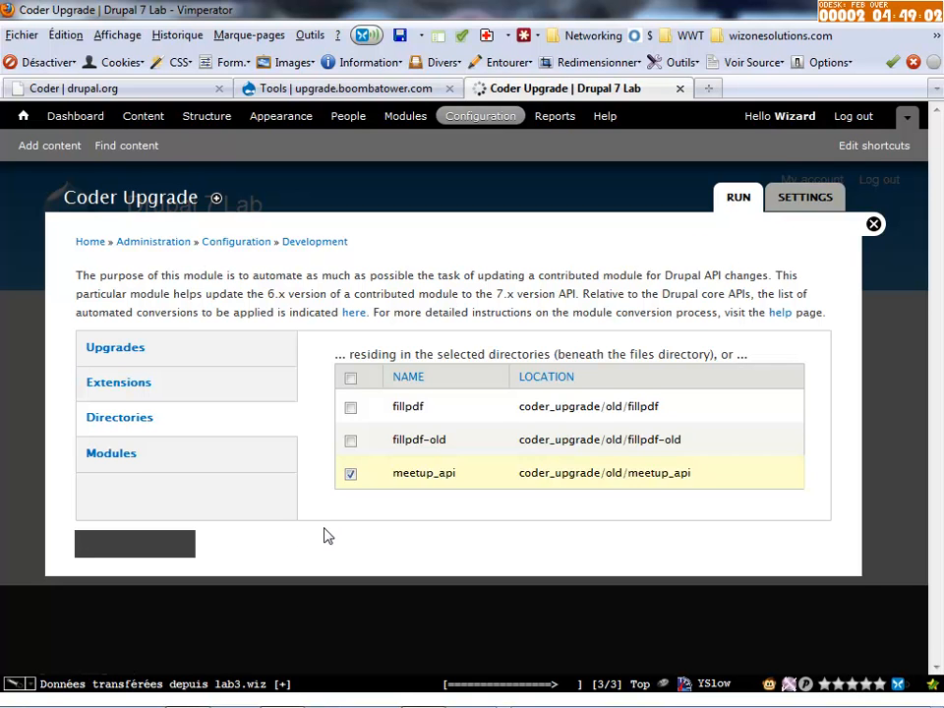
click(134, 543)
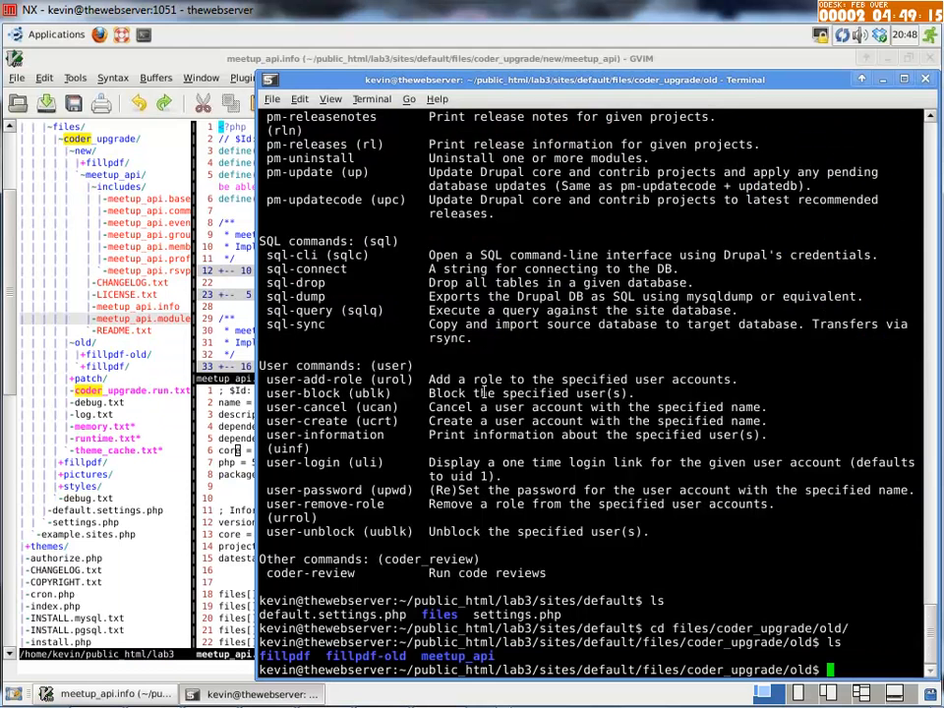
Move the shell into the converted coder_upgrade/new/meetup_api folder
text(cd ../new)
text(ls)
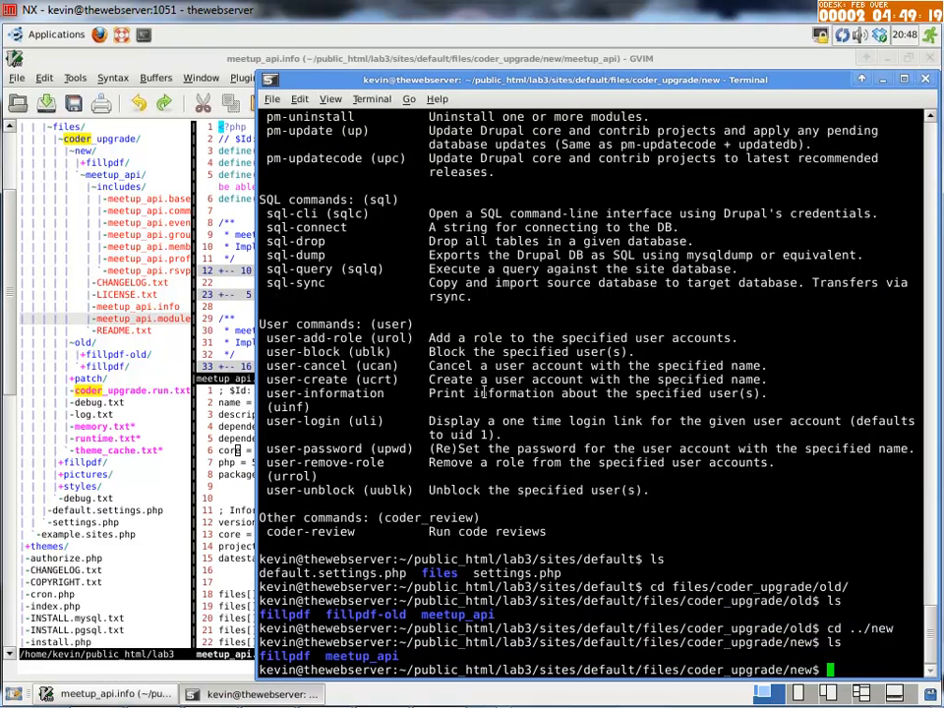
text(cd meetup_api)
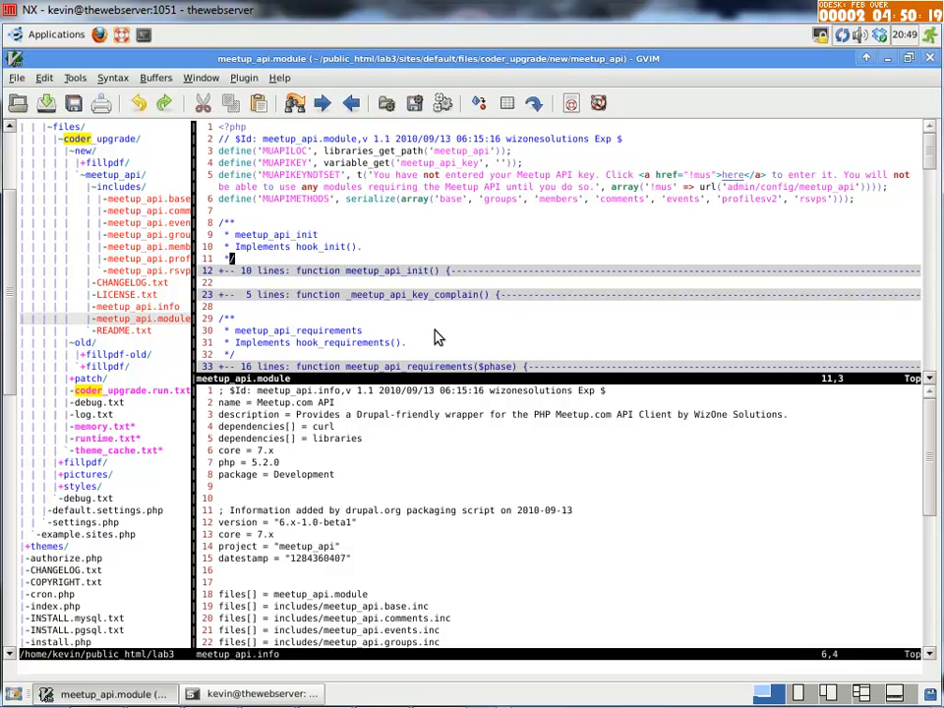
Search meetup_api.module for TODO markers with \ctodo and review them, including the permission descriptions
text(\ctodo)
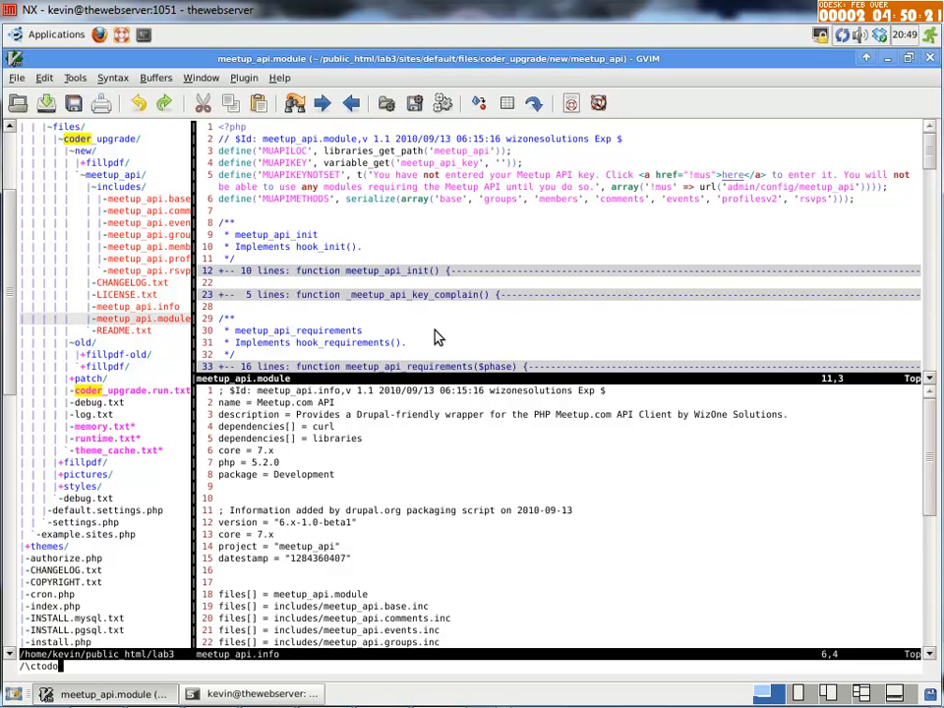
key(Return)
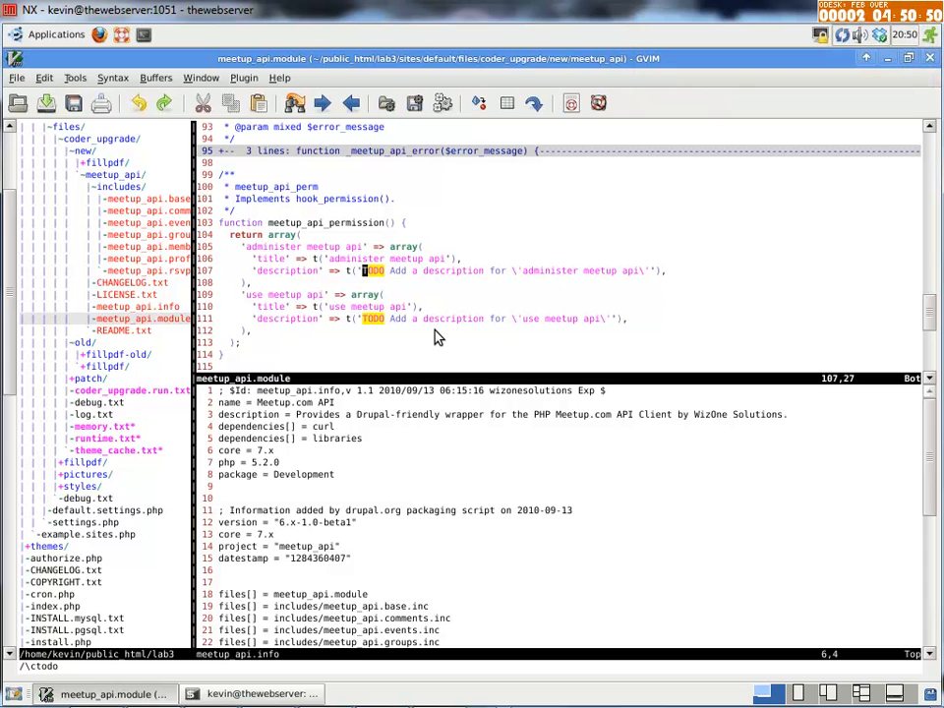
mouse_move(401, 294)
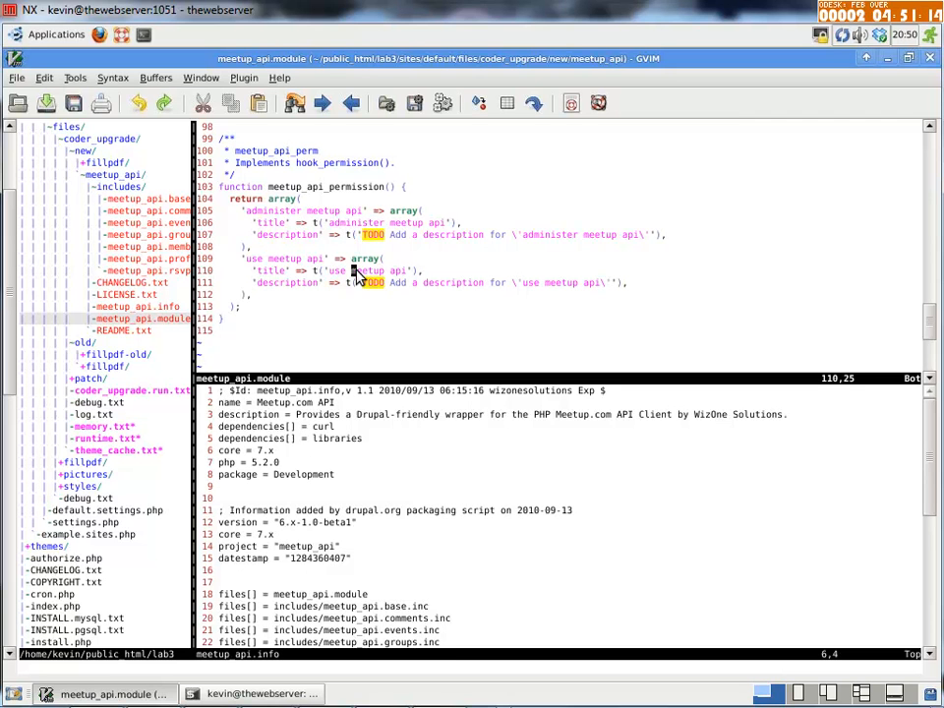
scroll(down, 3)
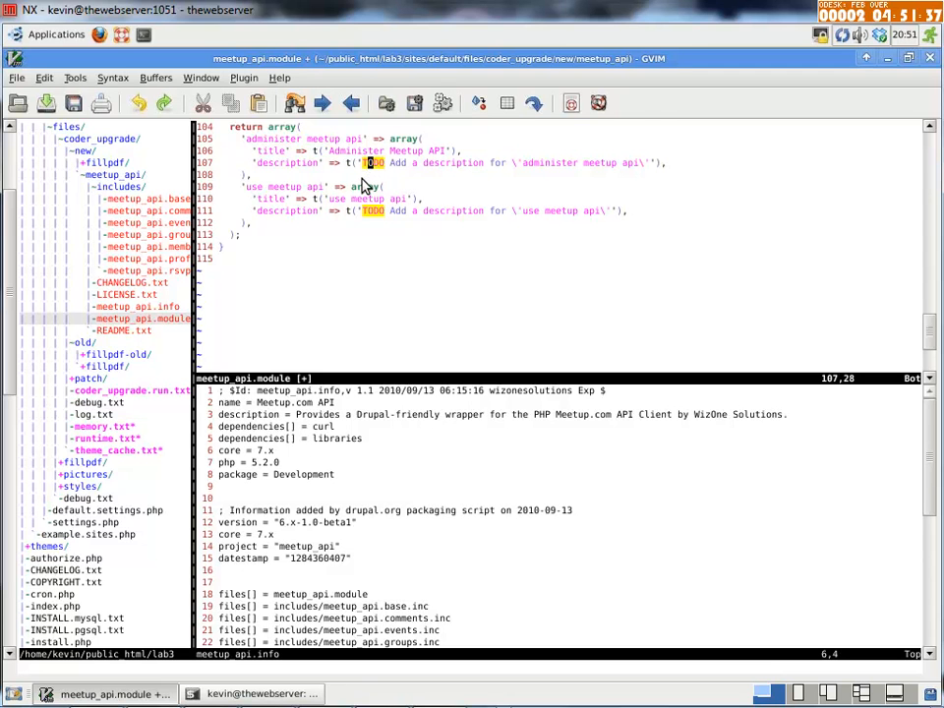
scroll(down, 3)
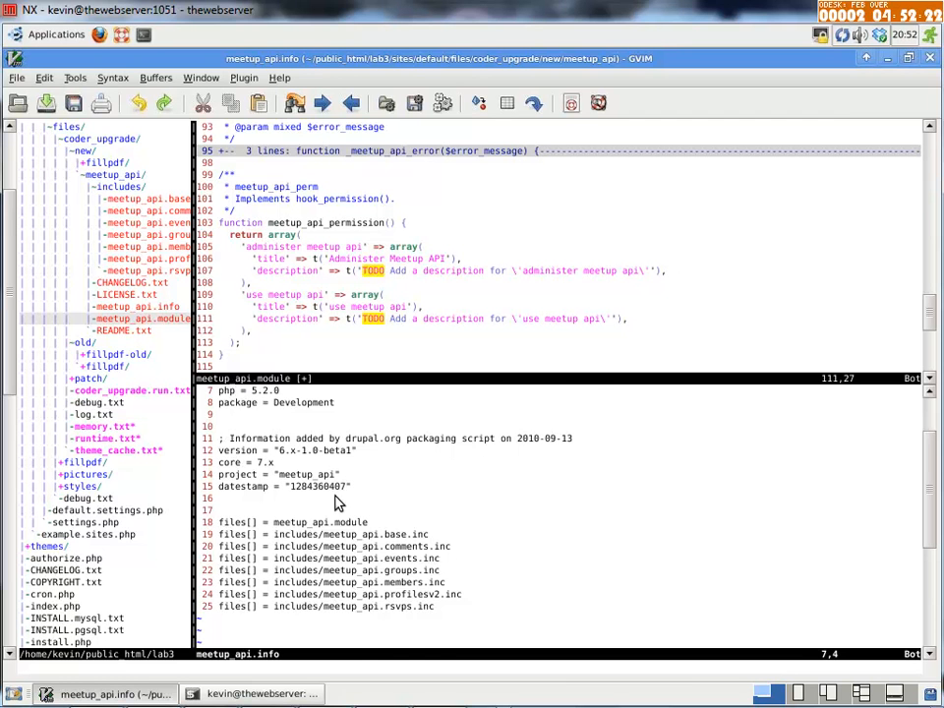
Review meetup_api.info in the lower split before closing it
scroll(up, 3)
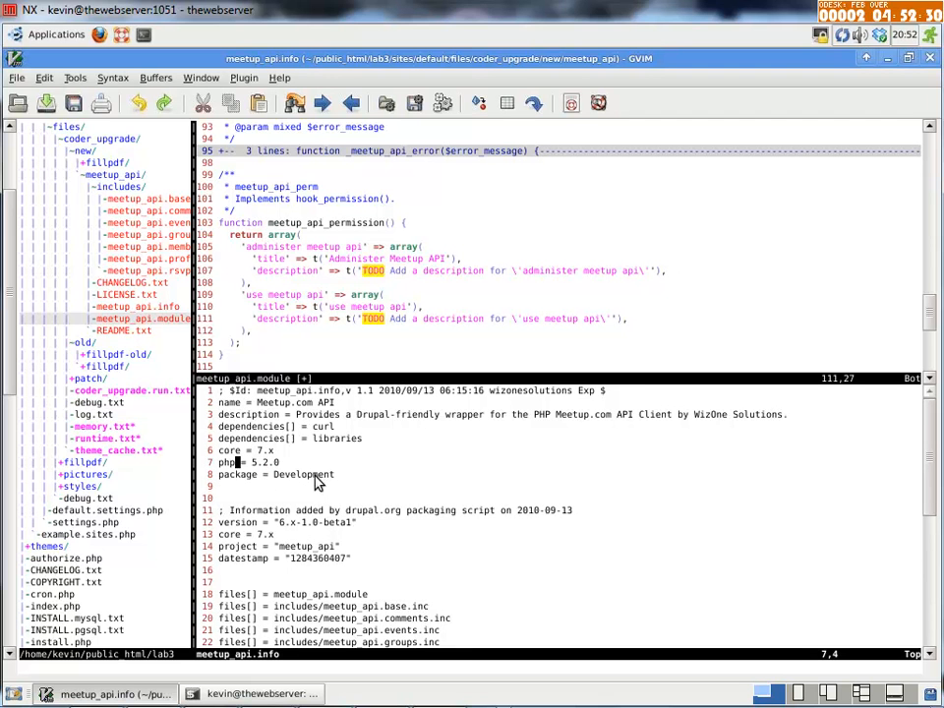
scroll(down, 3)
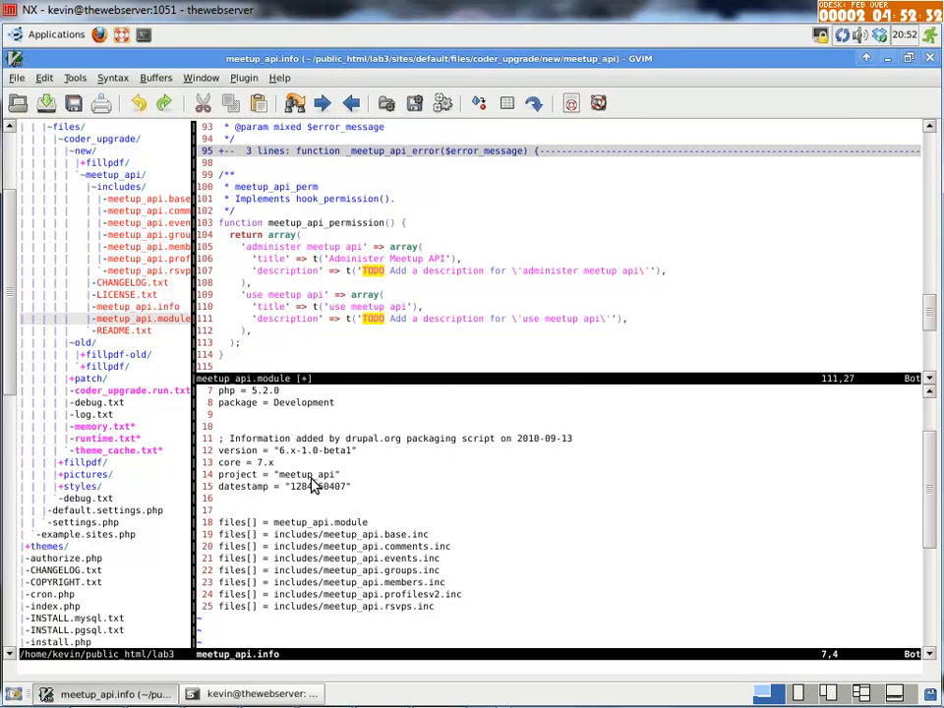
mouse_move(326, 531)
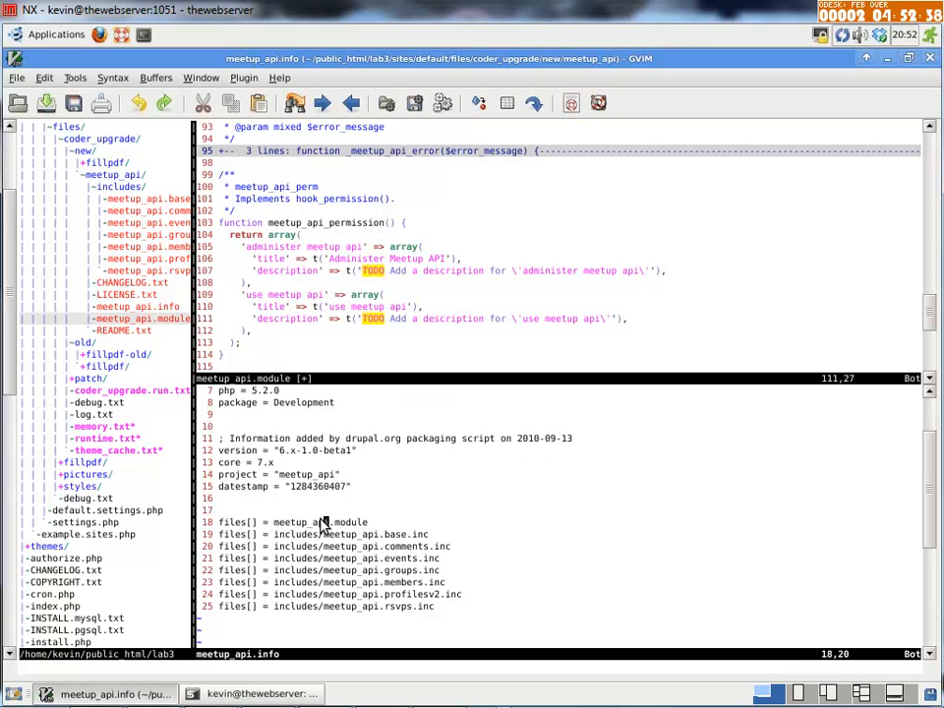
scroll(up, 3)
text(:q)
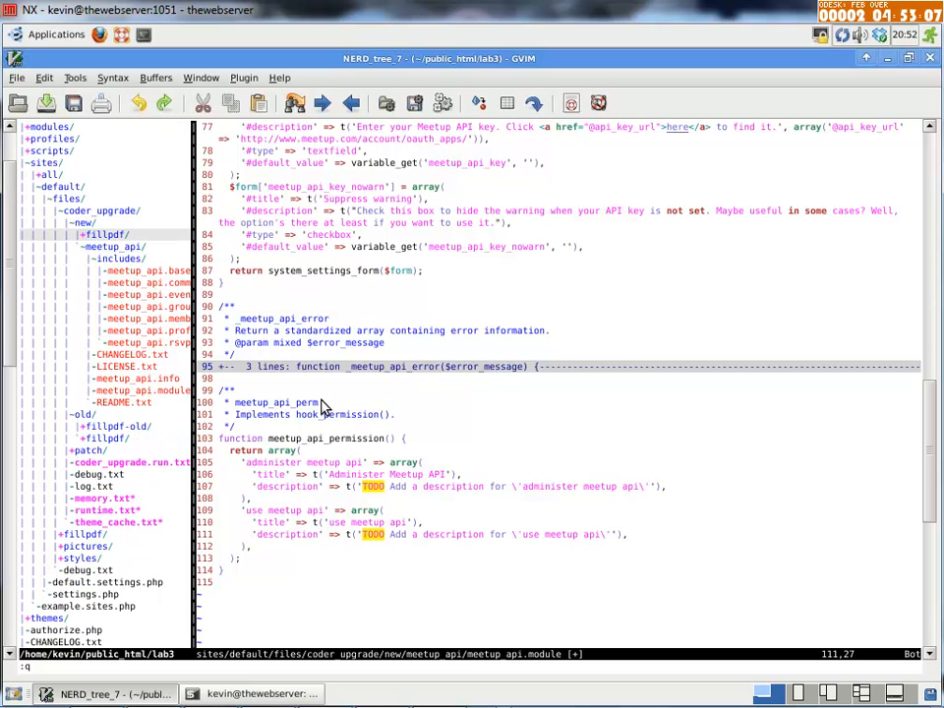
Expand new/fillpdf in the NERD tree and open the converted fillpdf.install in a split
click(63, 234)
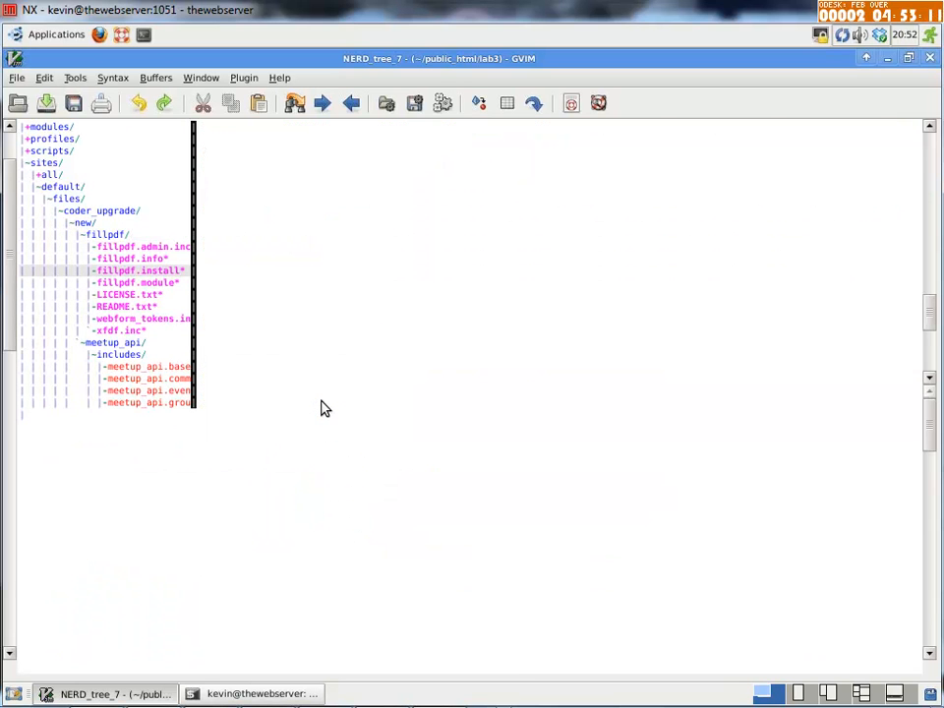
click(140, 269)
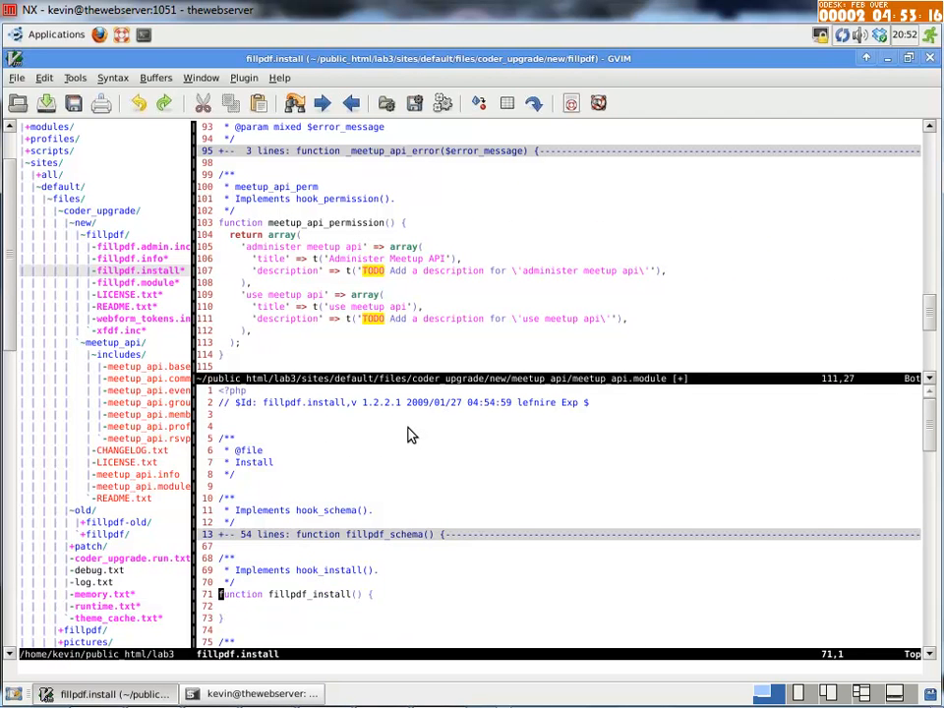
scroll(down, 3)
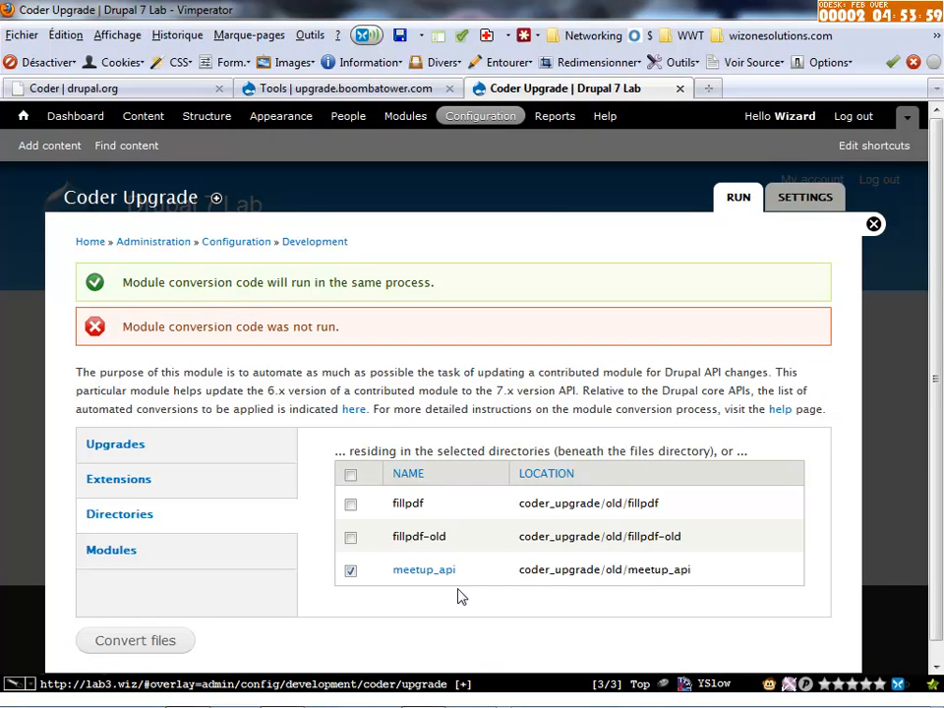
mouse_move(451, 596)
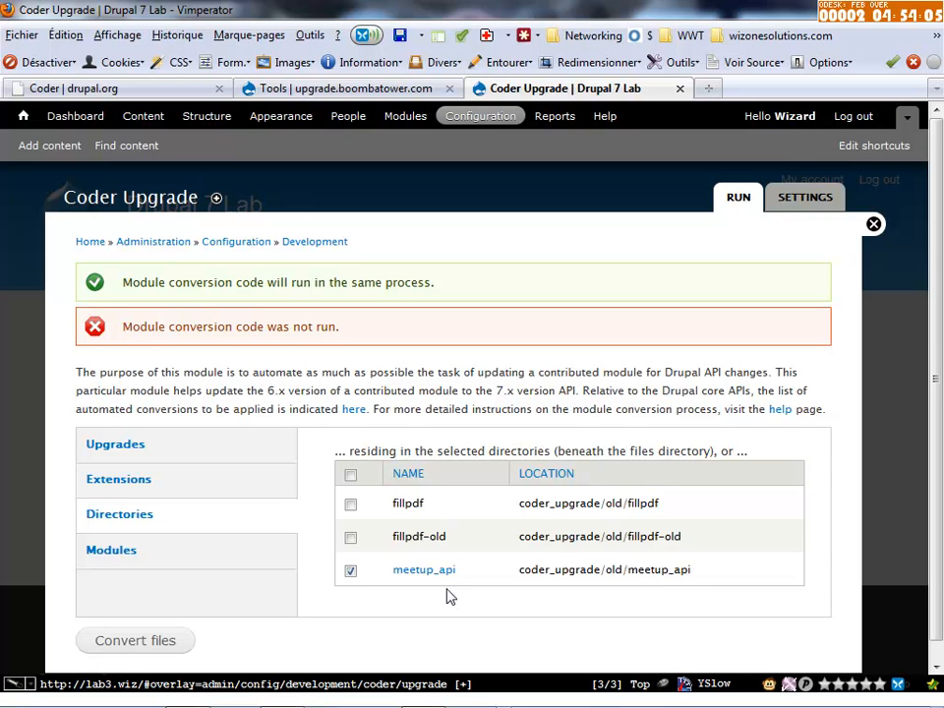
mouse_move(382, 594)
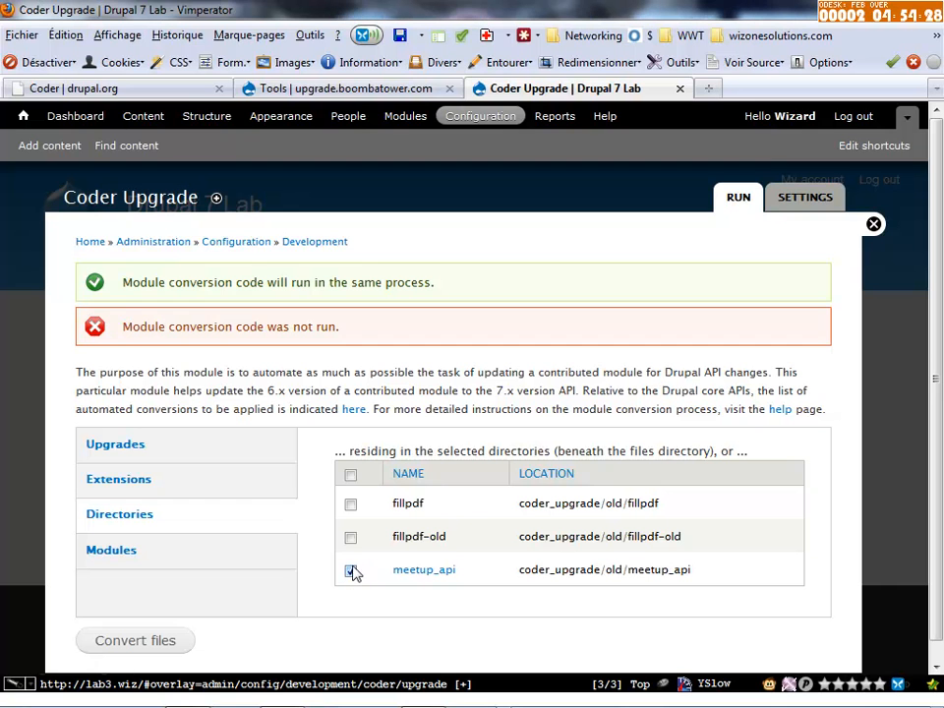
Uncheck meetup_api in the Coder Upgrade directories list
click(350, 570)
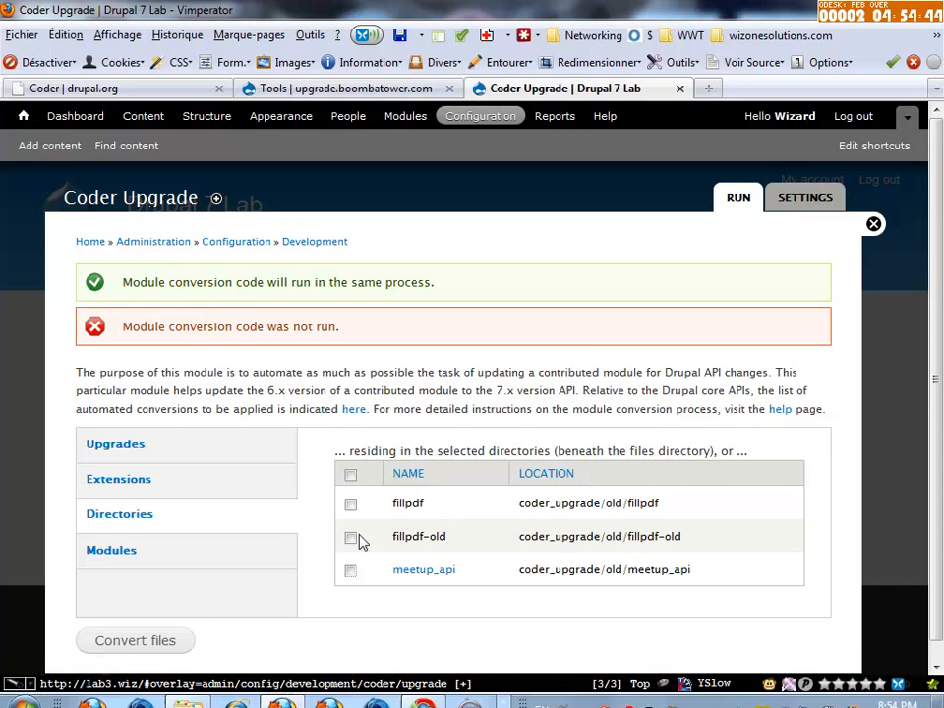
Check fillpdf as the directory to convert and run Convert files
click(350, 504)
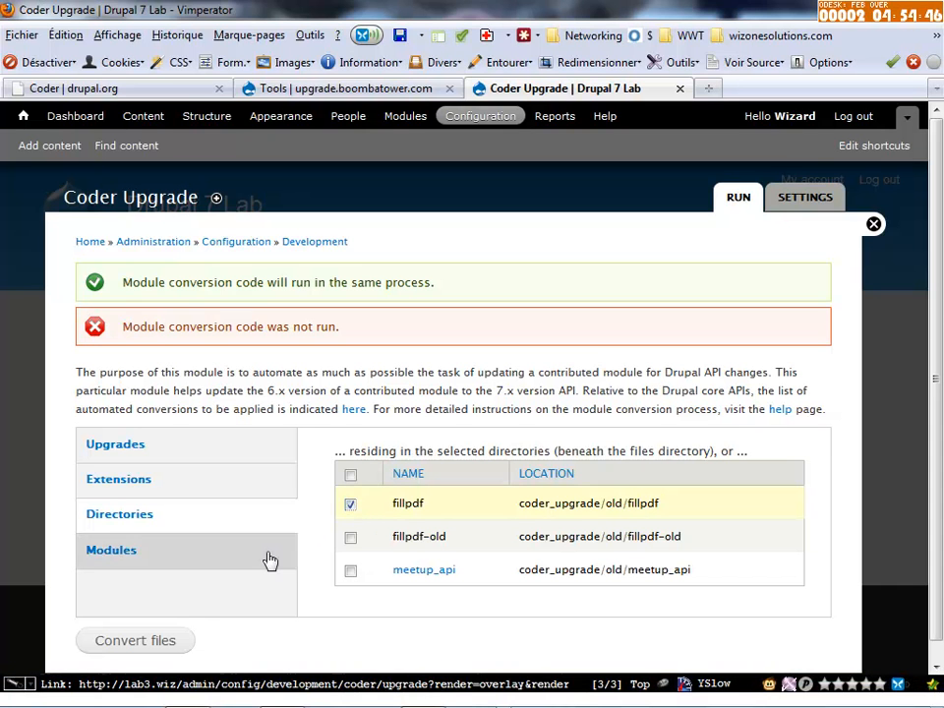
click(134, 641)
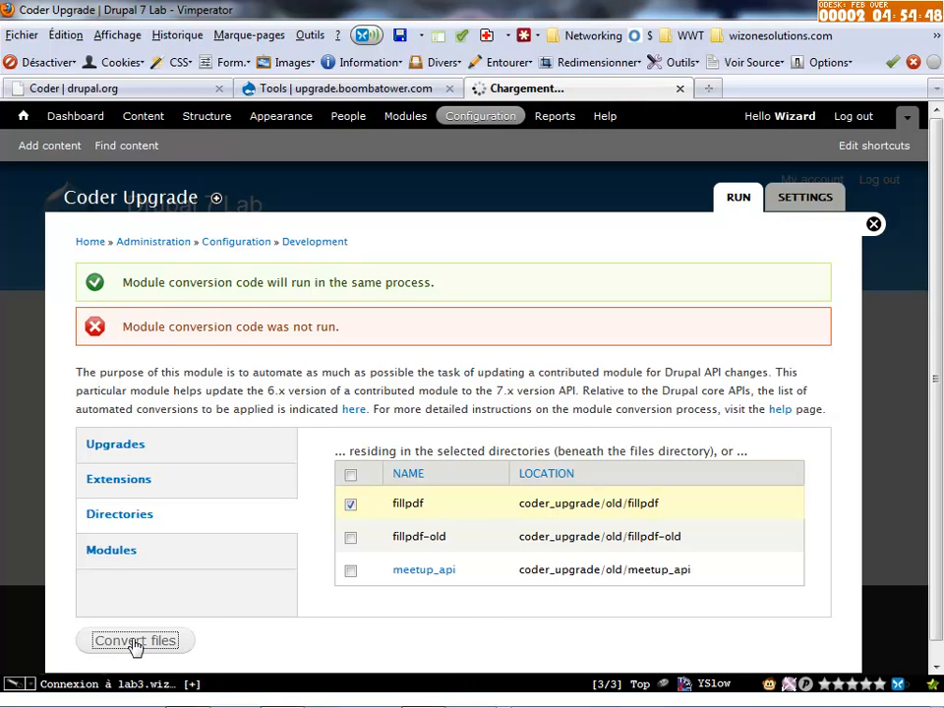
click(134, 641)
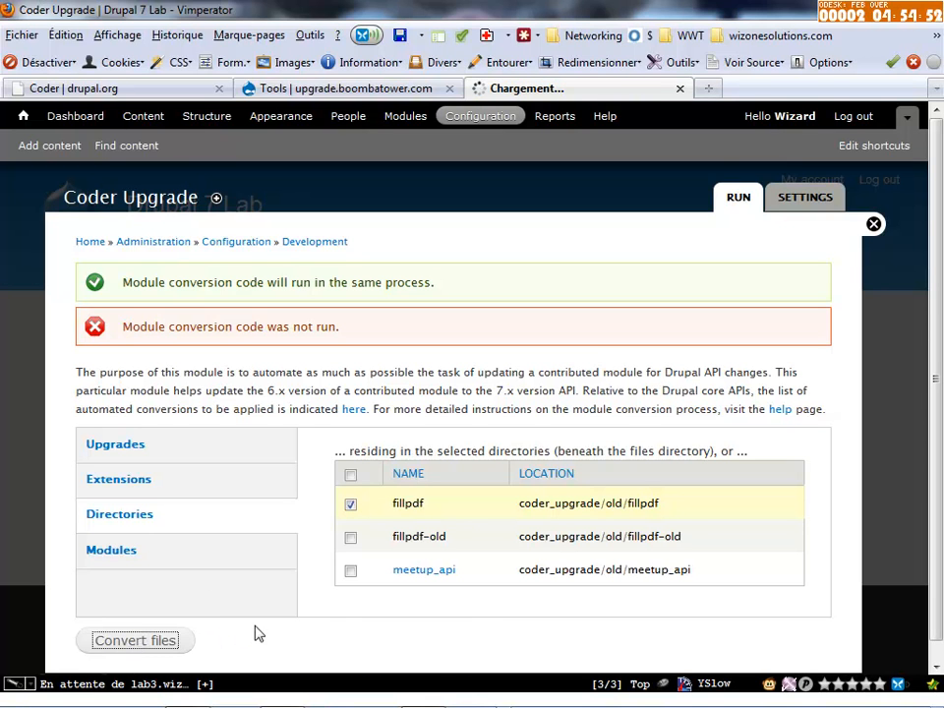
mouse_move(344, 629)
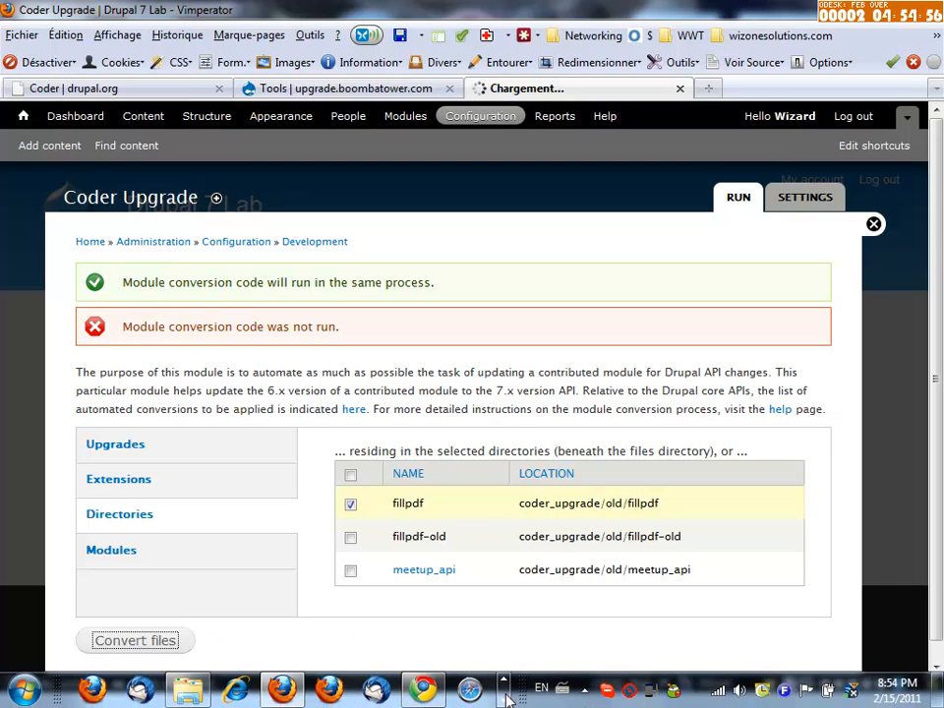
mouse_move(491, 637)
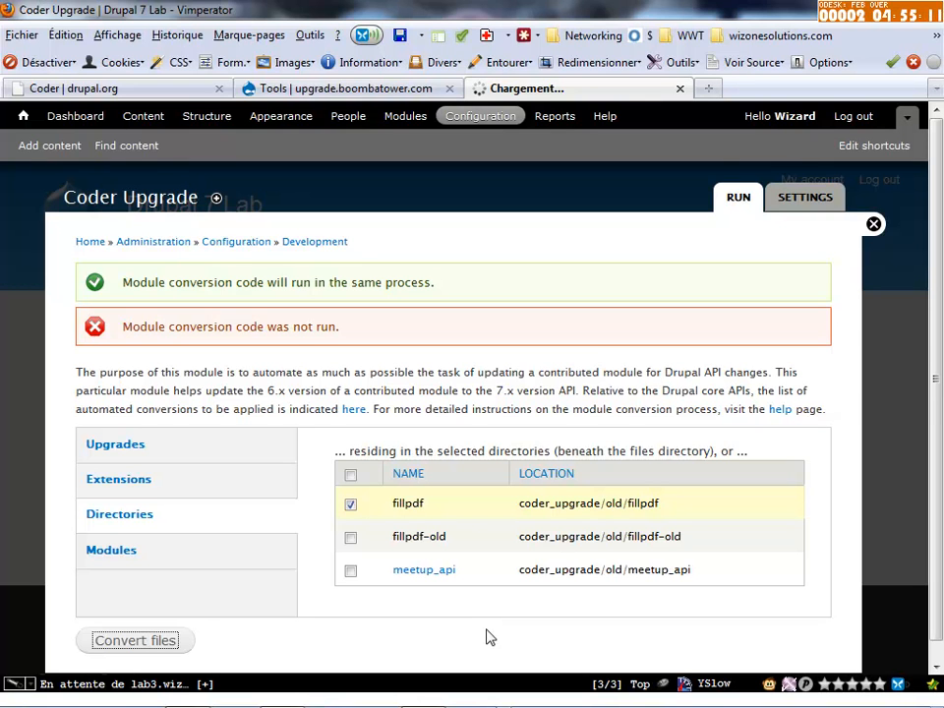
click(134, 641)
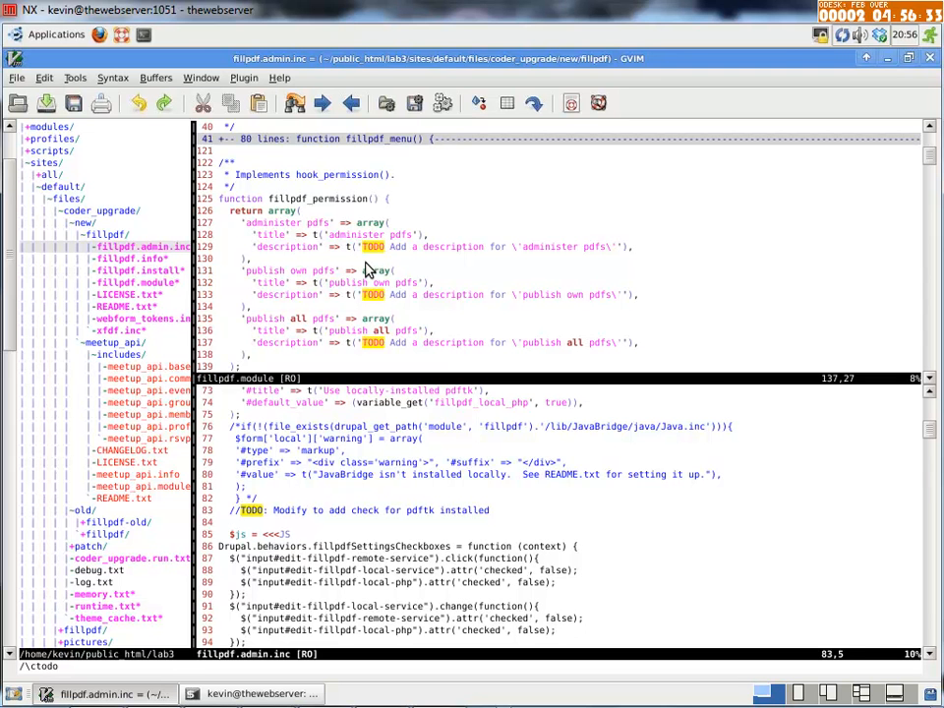
Scroll through fillpdf.admin.inc reading Coder Upgrade's TODO comments down to the form-creation code
scroll(down, 3)
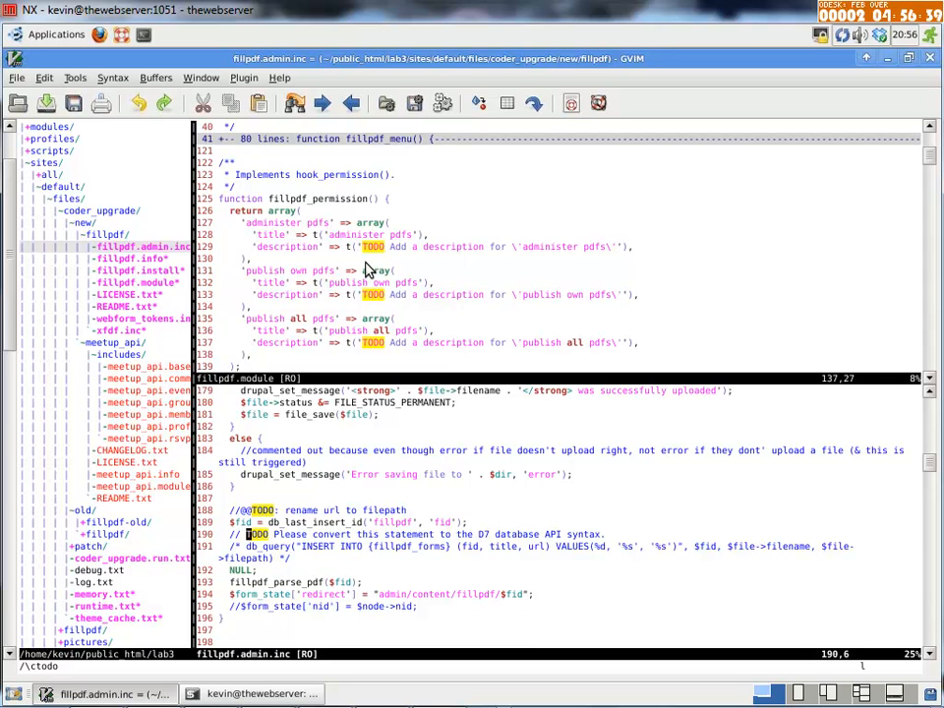
mouse_move(547, 534)
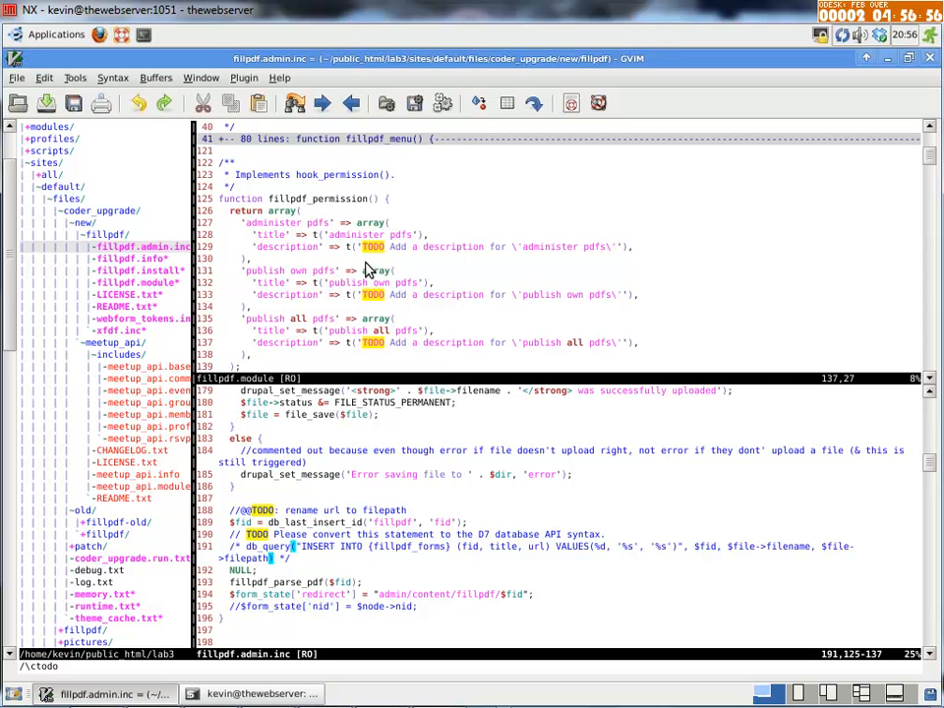
scroll(down, 3)
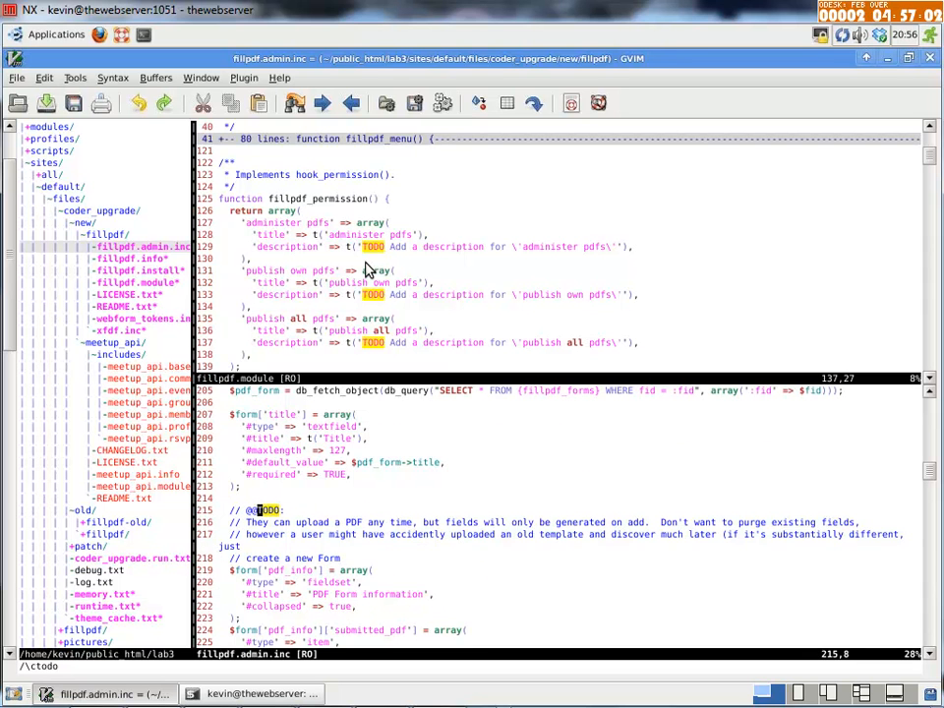
mouse_move(291, 501)
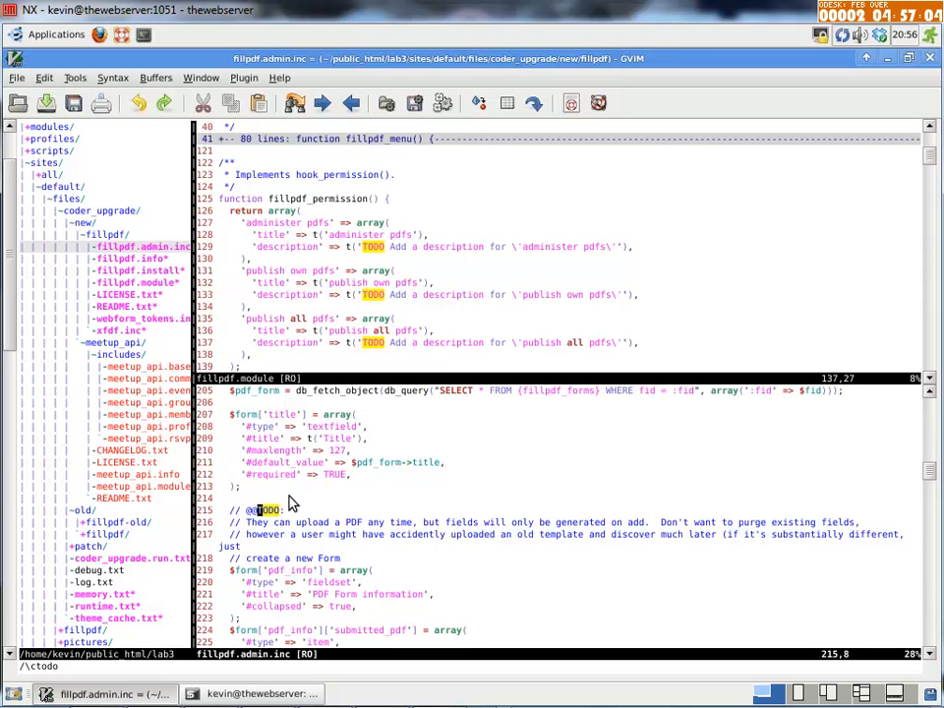
Scroll past the folded form submit, delete, export and import functions to the fillpdf_settings form
scroll(down, 3)
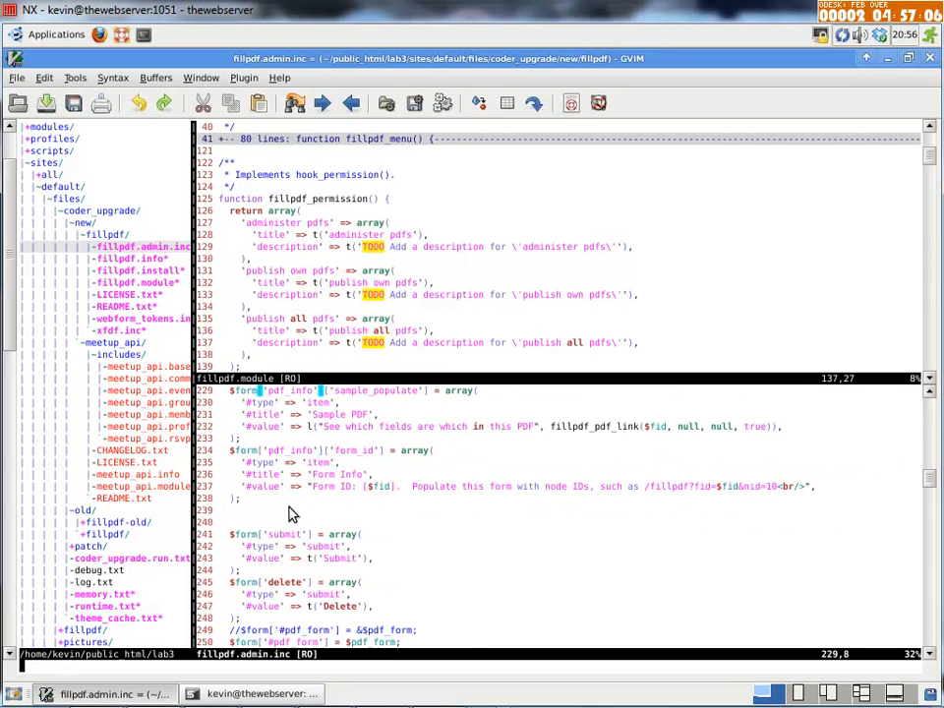
scroll(down, 3)
text(/\$)
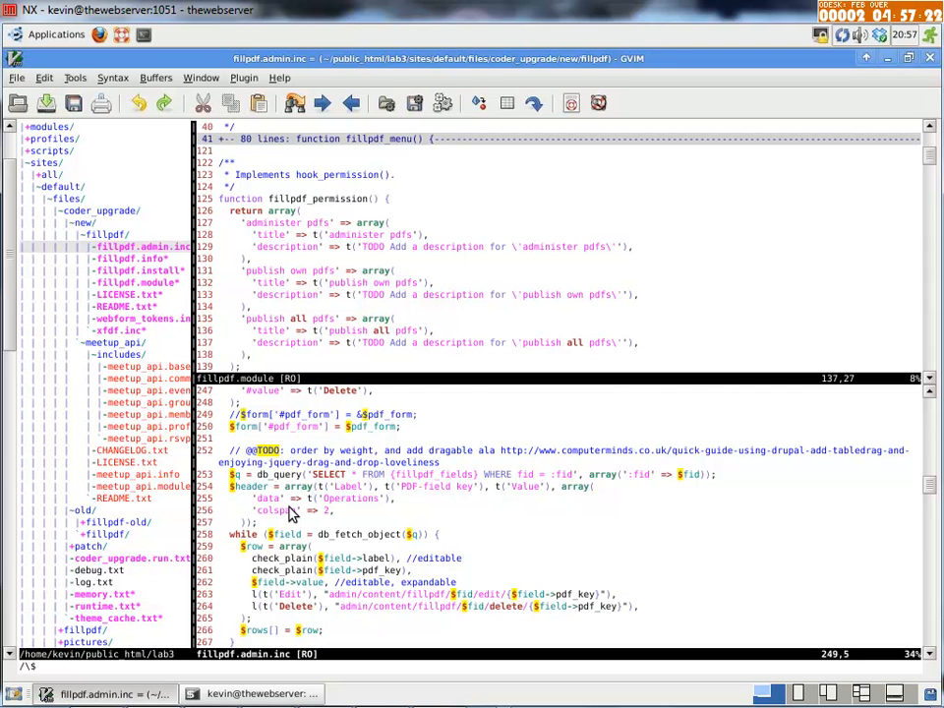
scroll(down, 3)
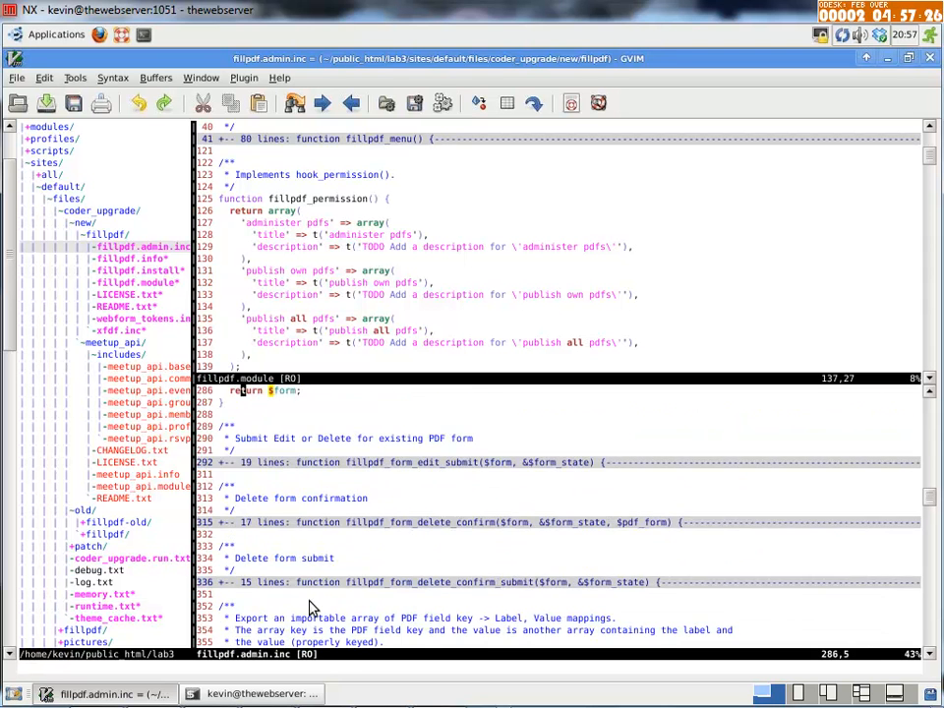
scroll(down, 3)
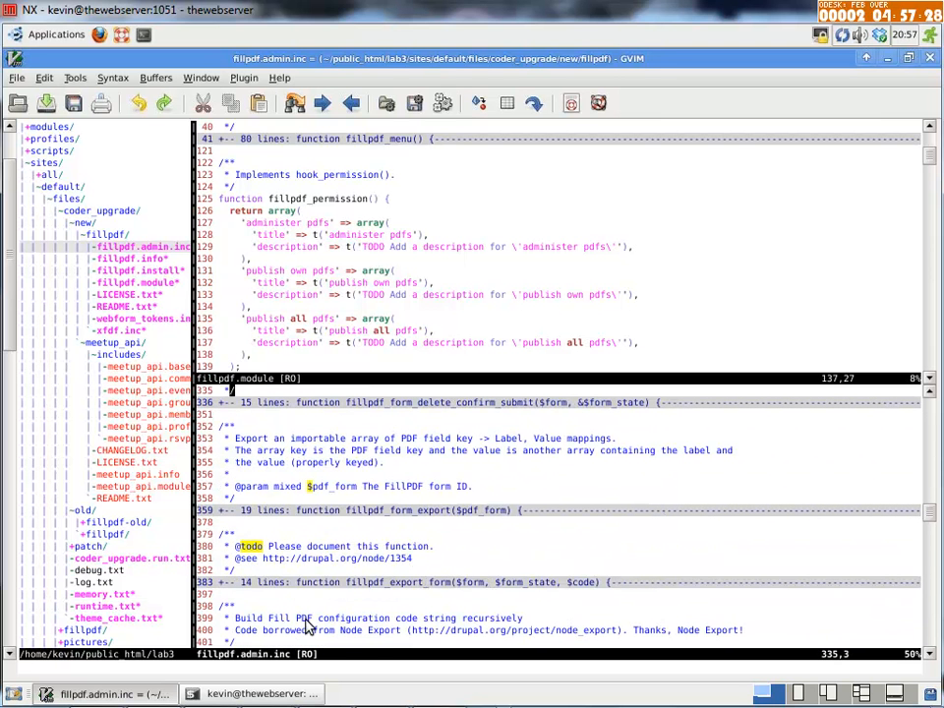
mouse_move(311, 491)
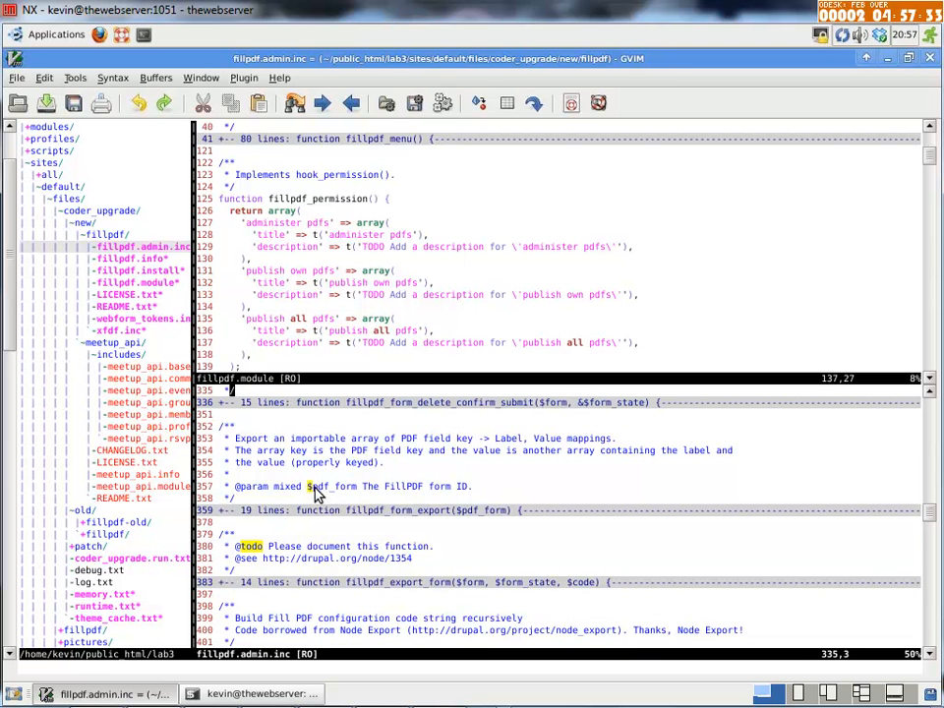
scroll(down, 3)
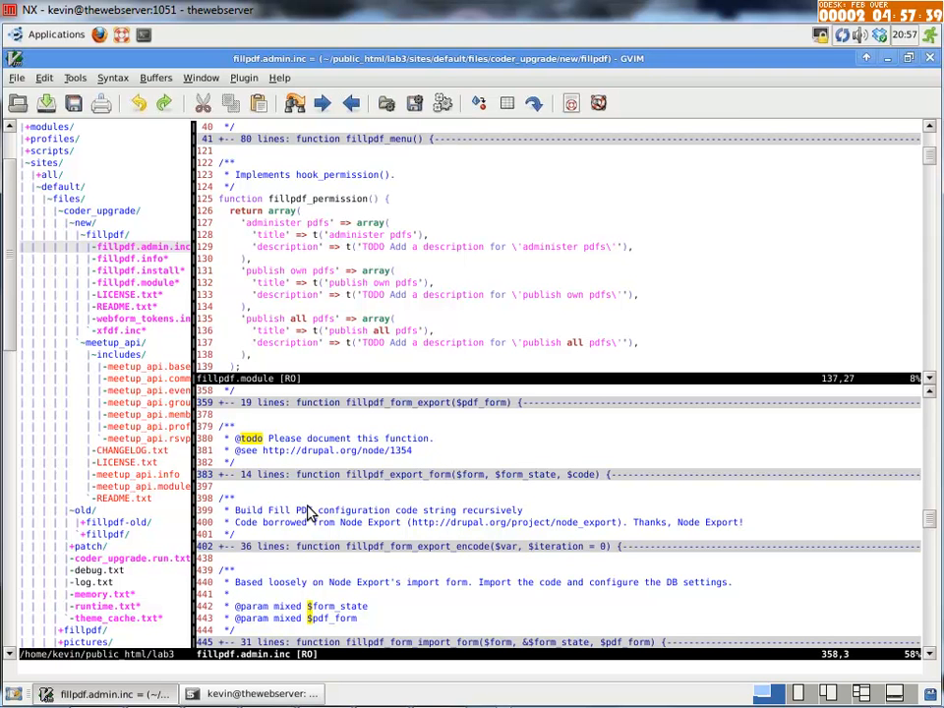
scroll(down, 3)
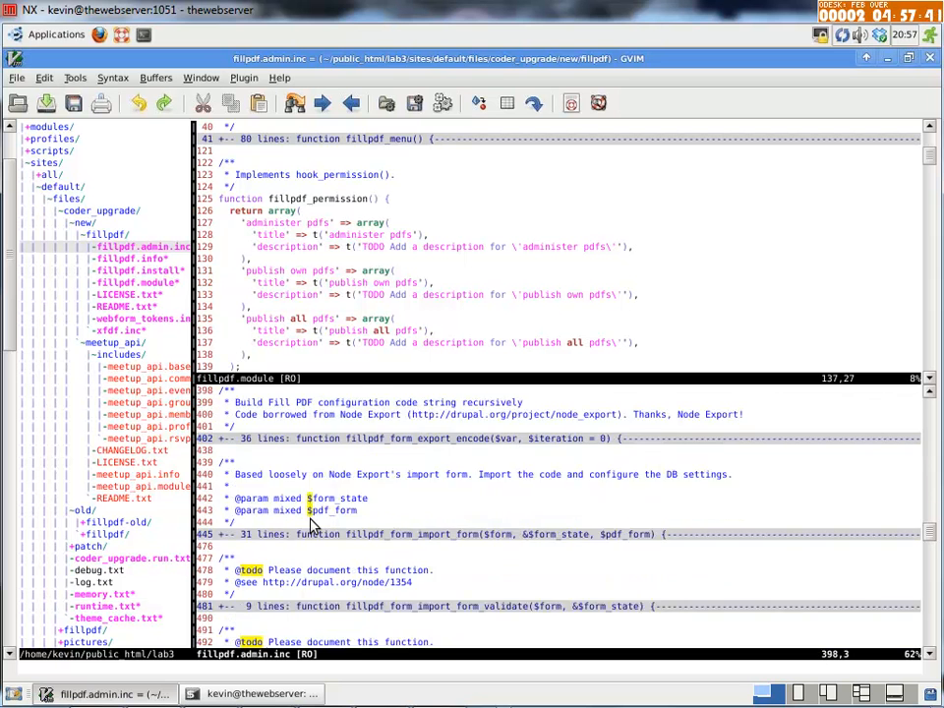
scroll(down, 3)
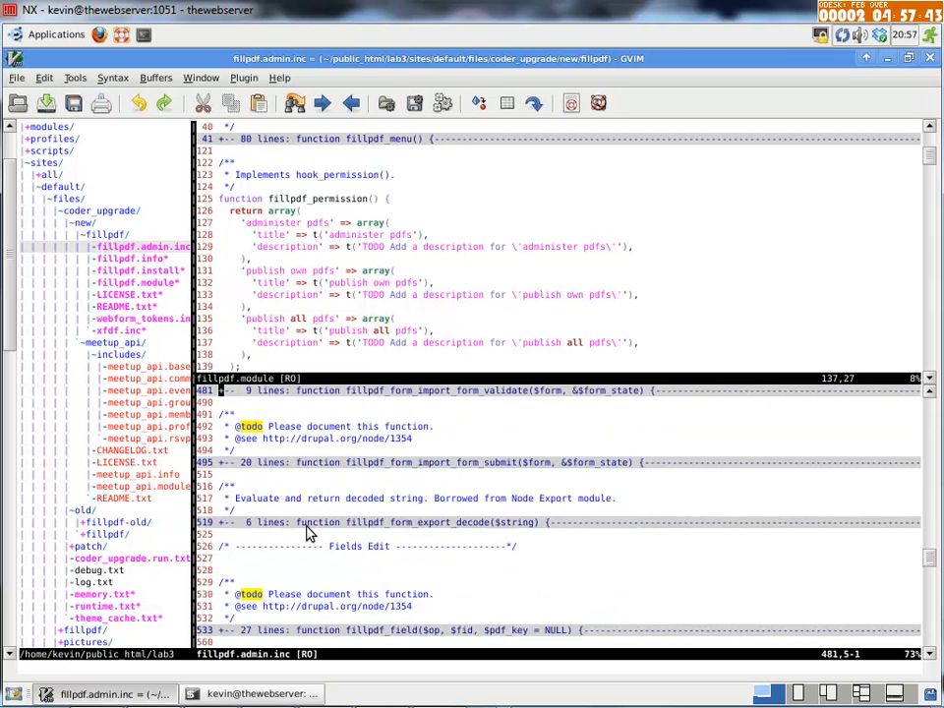
scroll(down, 3)
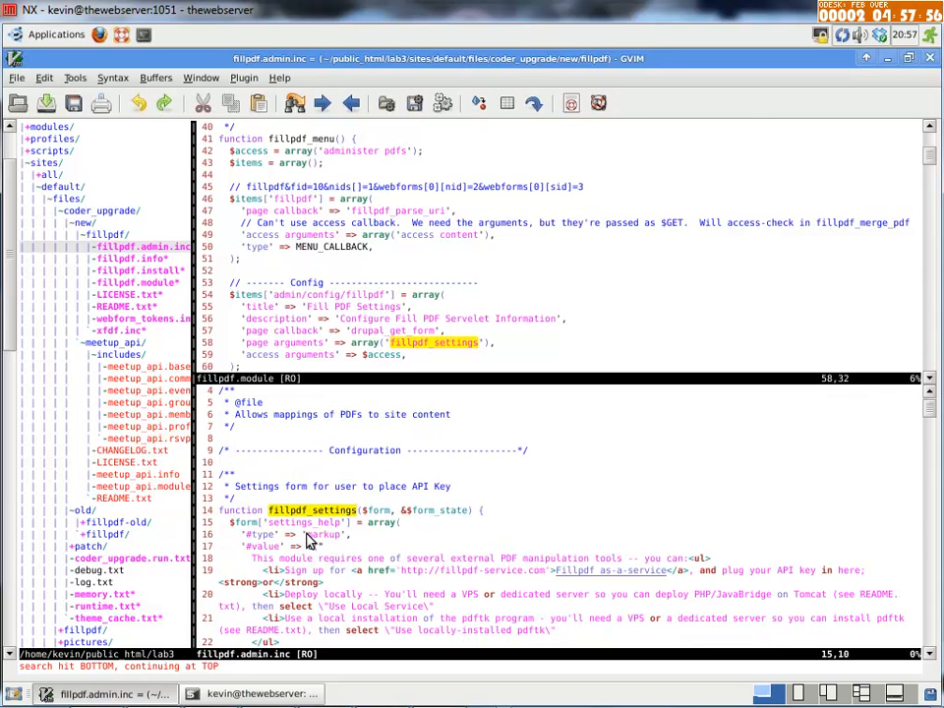
Scroll the settings form to the pdftk TODO and the Drupal.behaviors checkbox script
scroll(down, 3)
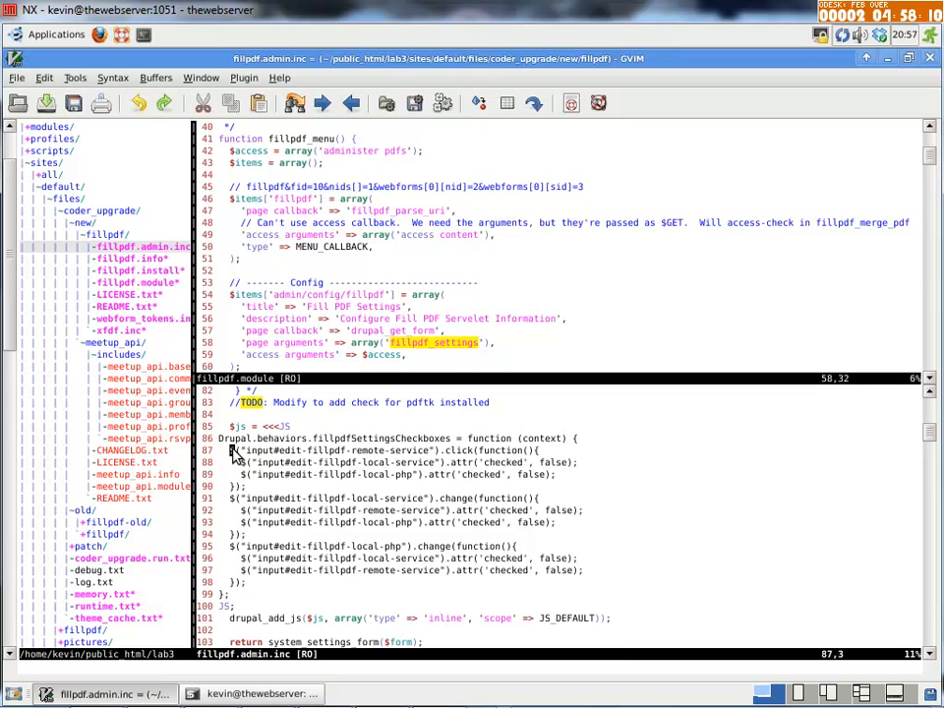
mouse_move(228, 403)
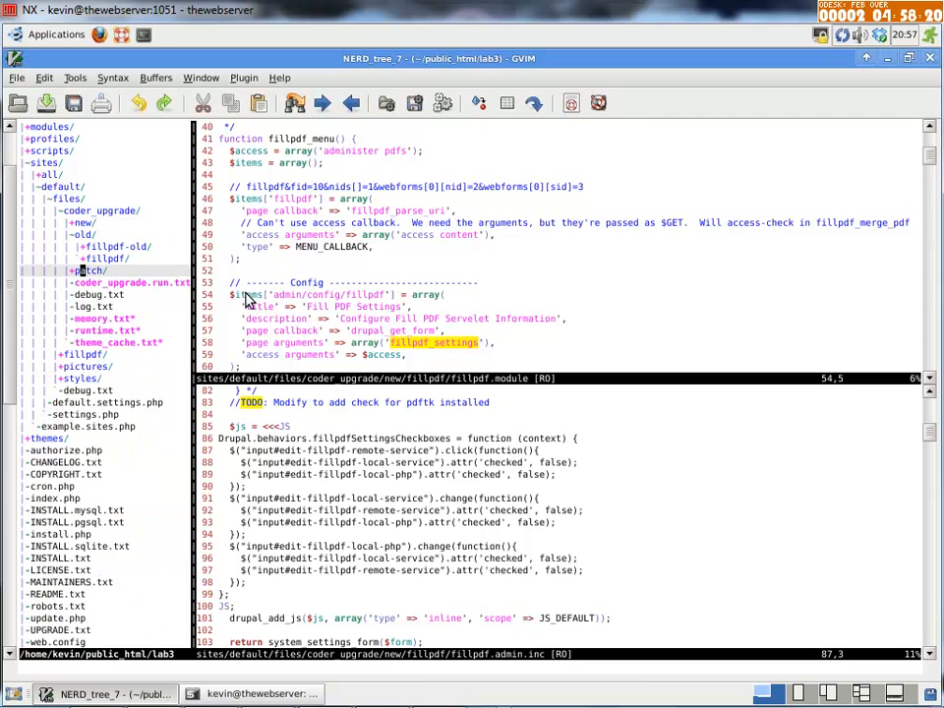
Open the original sites/all/modules/fillpdf/fillpdf.admin.inc above and jump to its Drupal.behaviors code
click(99, 330)
text(/fillpdf)
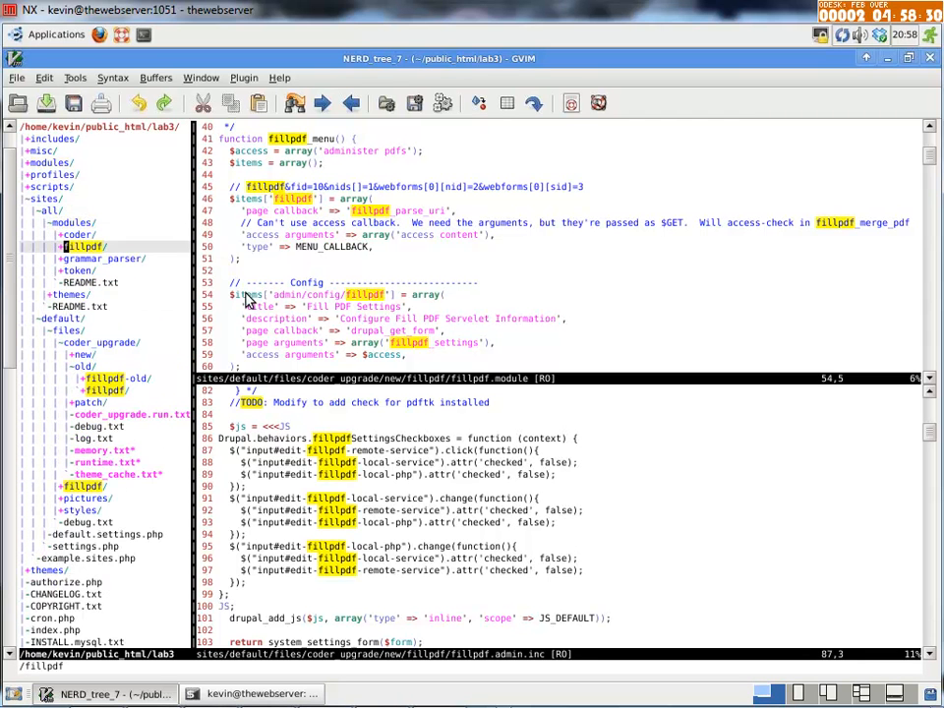
click(82, 246)
text(/Drupal)
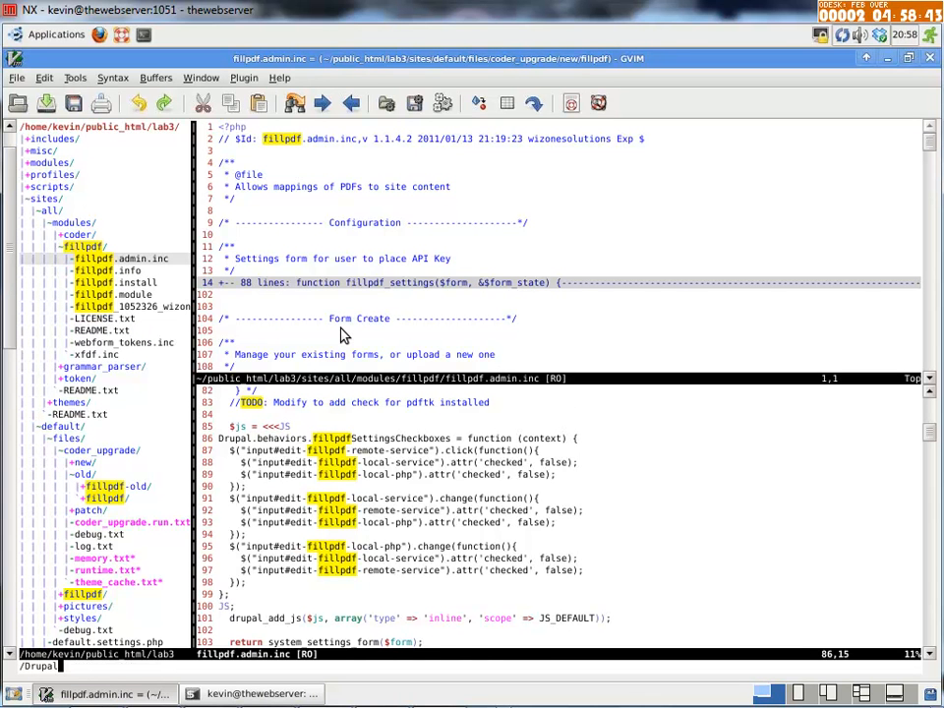
key(Return)
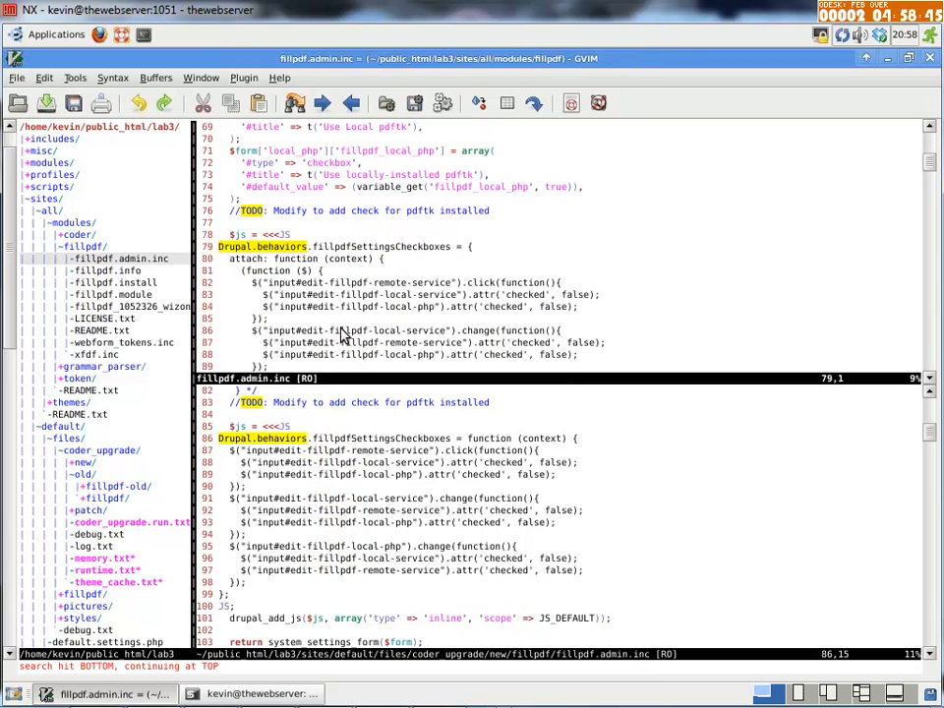